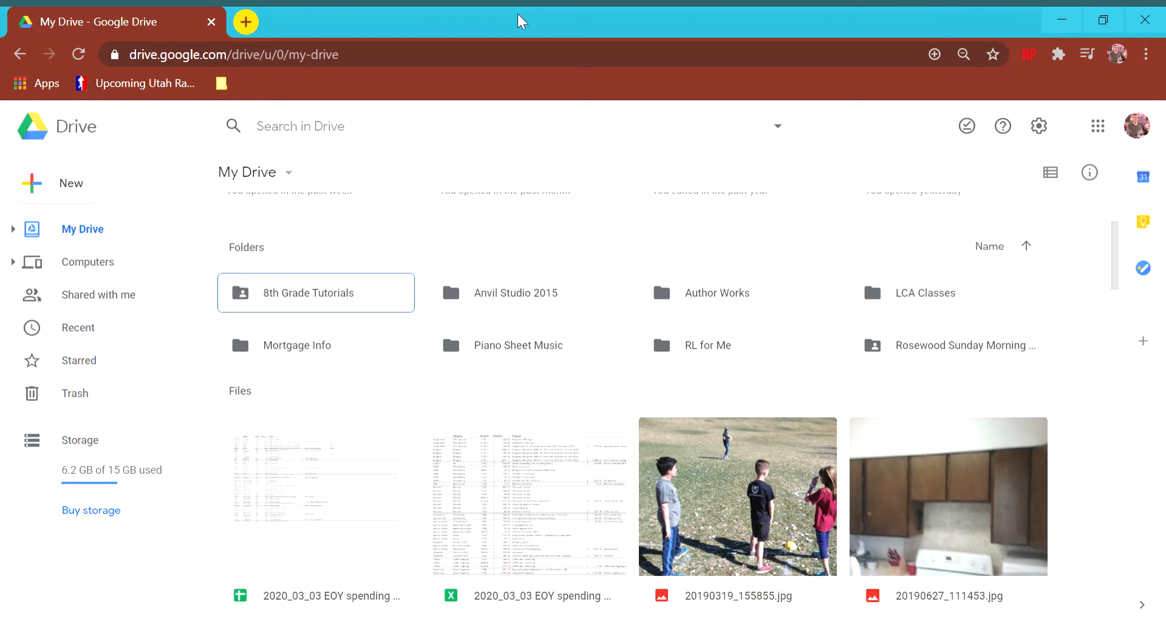
{"action": "mouse_move", "coordinate": [452, 244]}
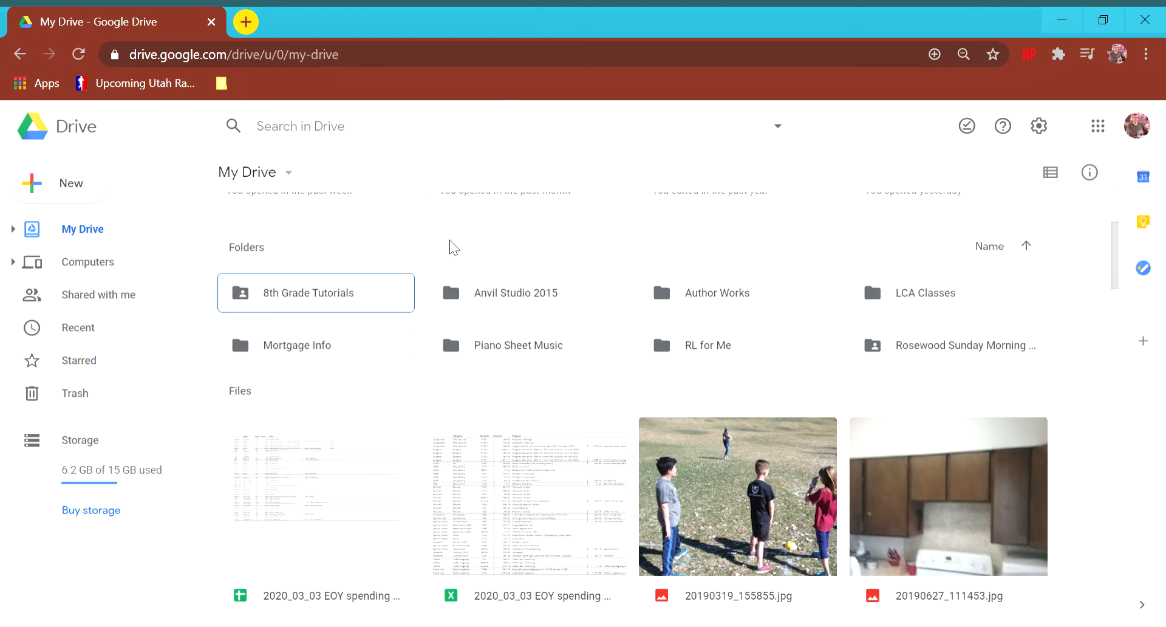
{"action": "mouse_move", "coordinate": [423, 260]}
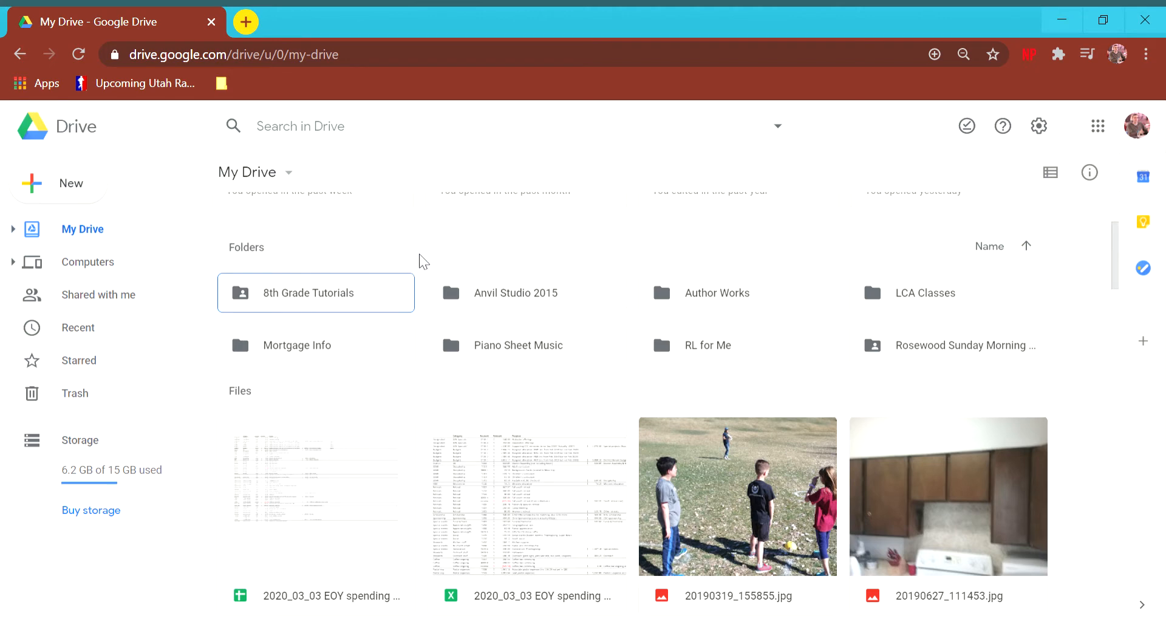
{"action": "mouse_move", "coordinate": [875, 261]}
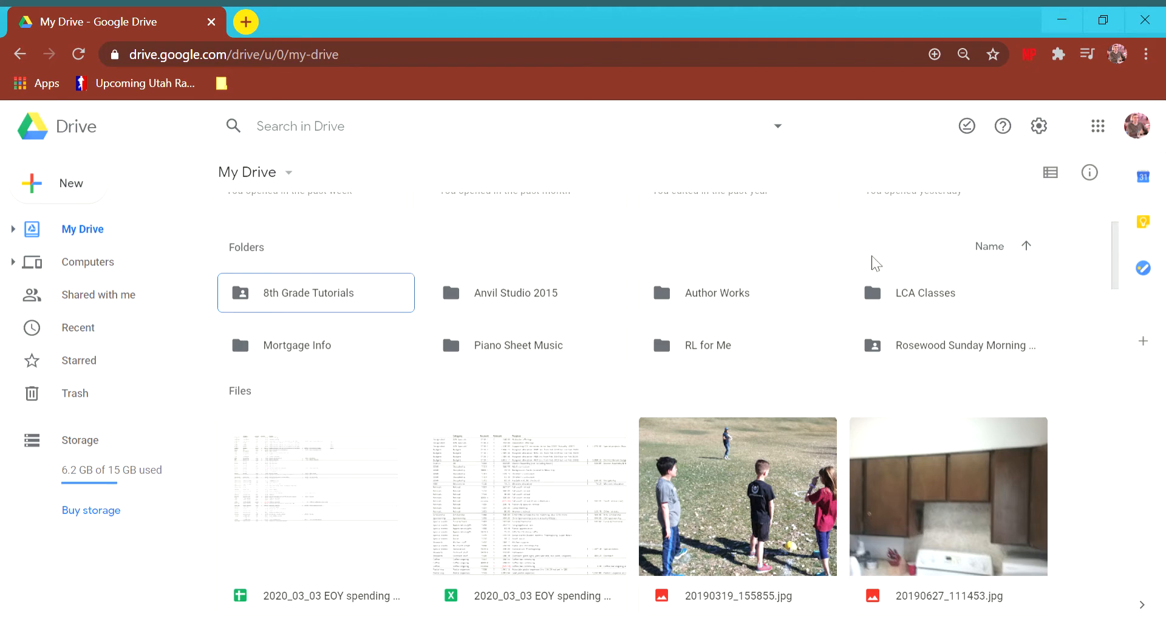
{"action": "mouse_move", "coordinate": [406, 262]}
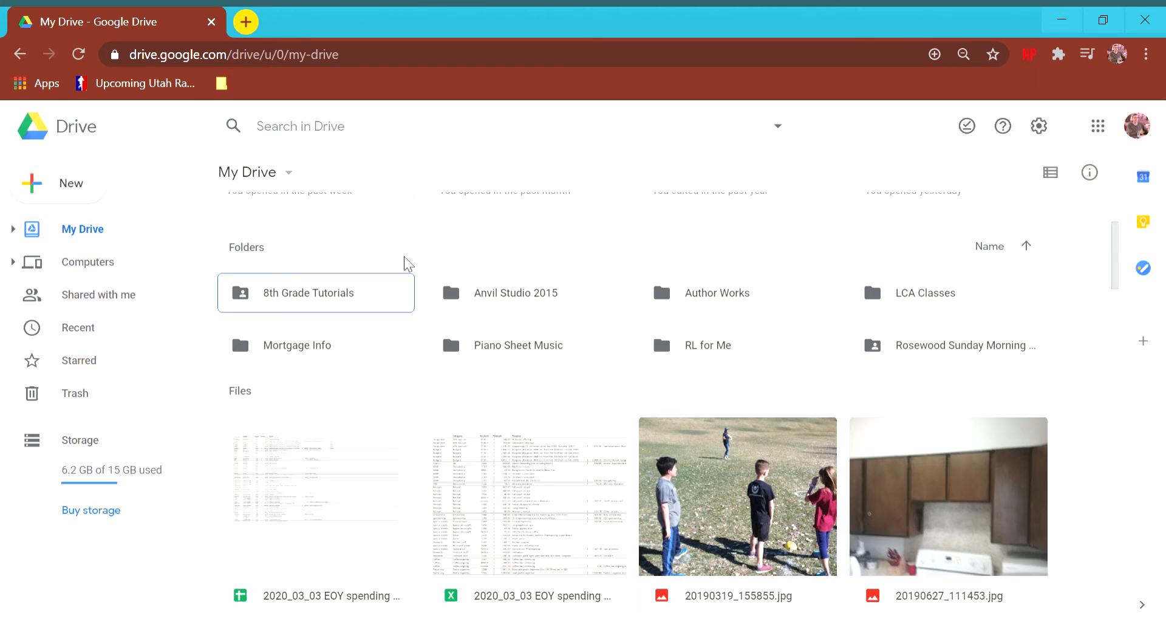
{"action": "mouse_move", "coordinate": [530, 267]}
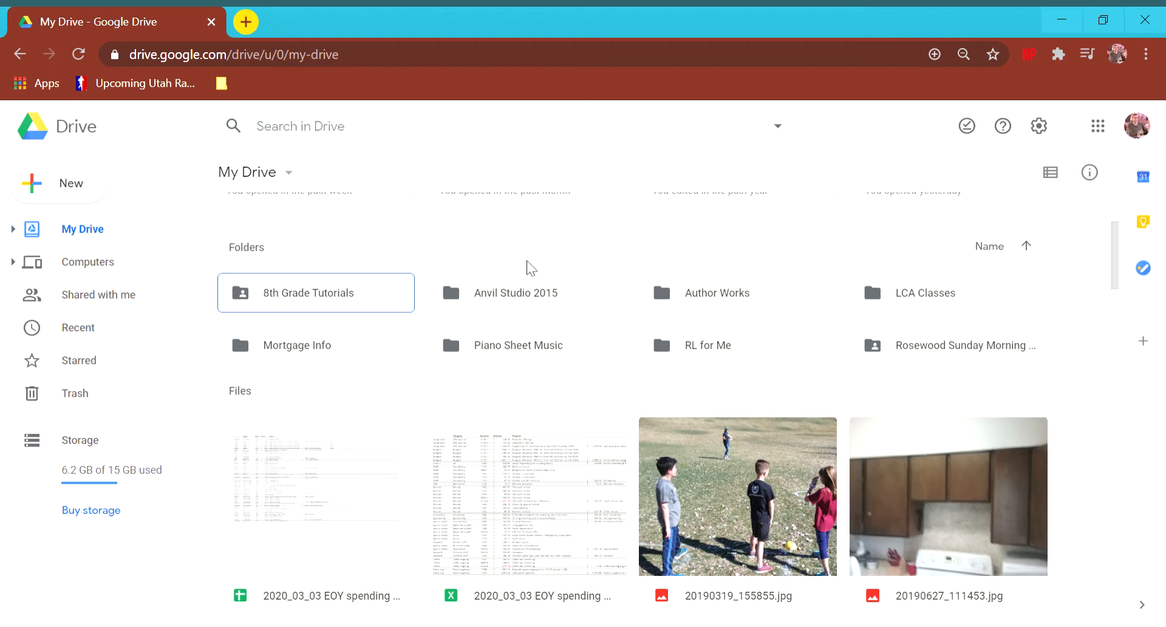
{"action": "mouse_move", "coordinate": [314, 238]}
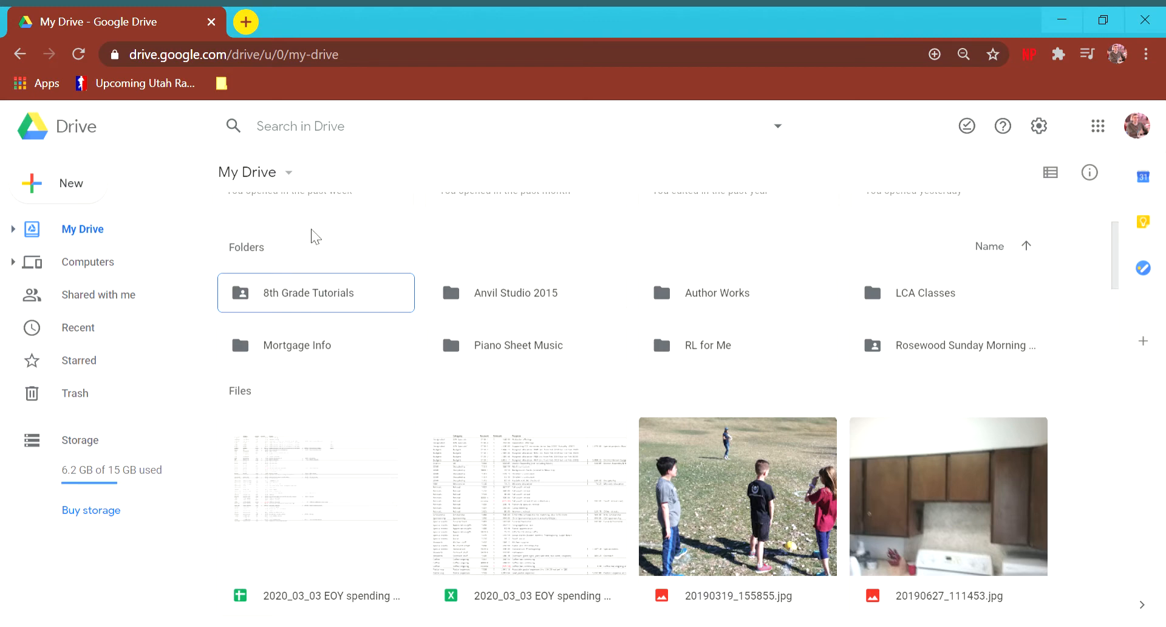
{"action": "mouse_move", "coordinate": [290, 240]}
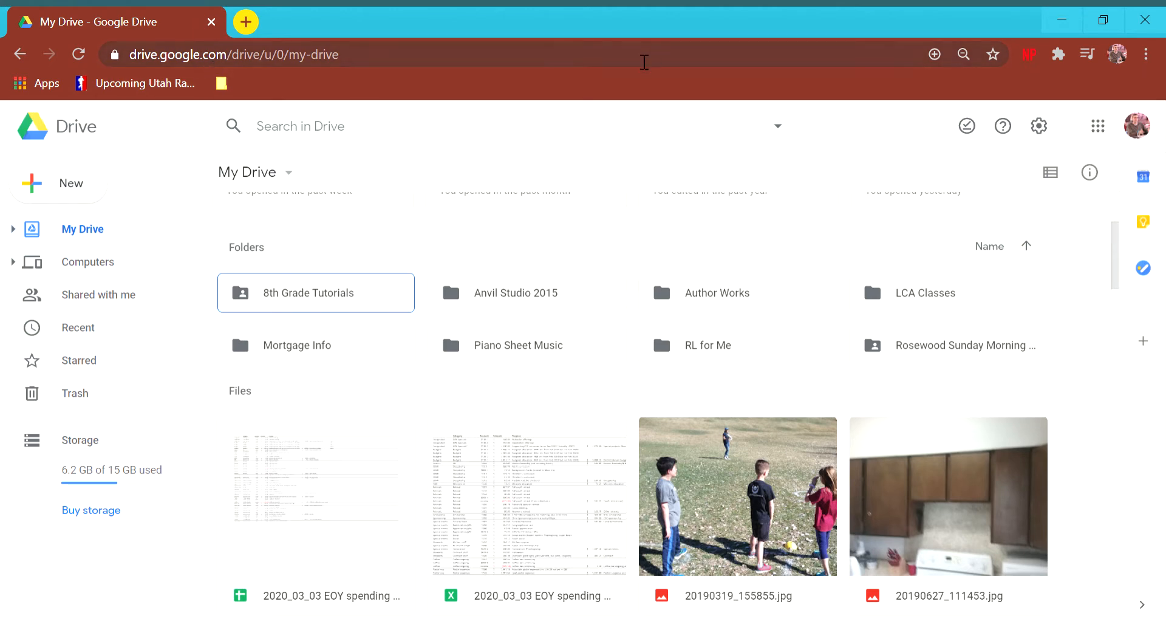
{"action": "mouse_move", "coordinate": [134, 145]}
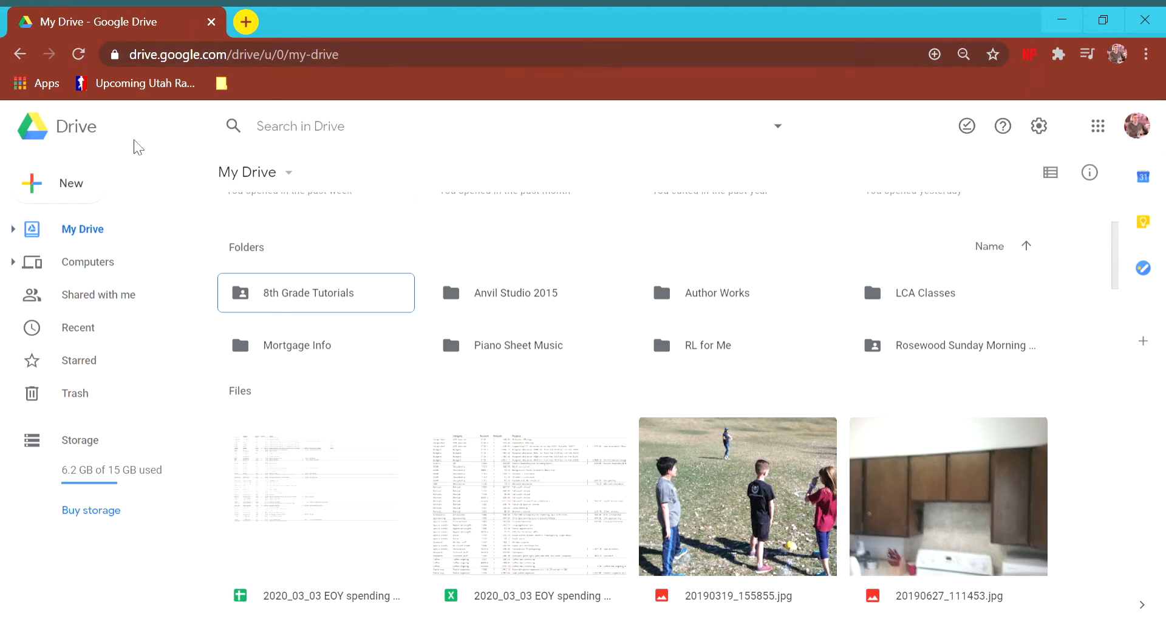
- Dismiss the stray New folder prompt and open the Docs template gallery from Drive
{"action": "left_click", "coordinate": [59, 183]}
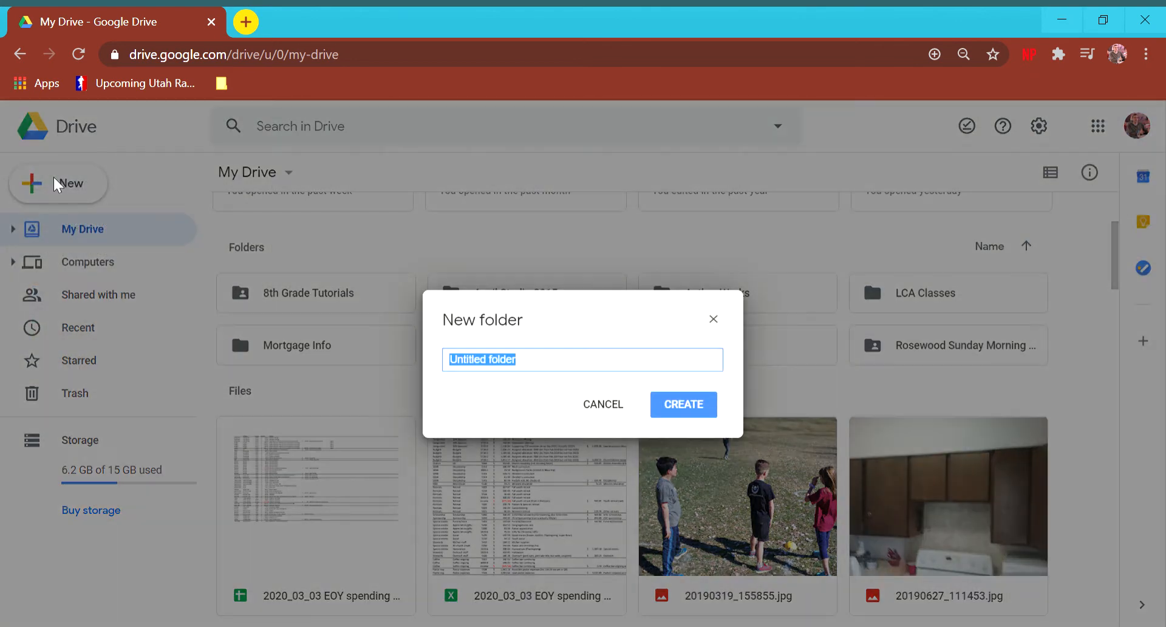
{"action": "left_click", "coordinate": [603, 404]}
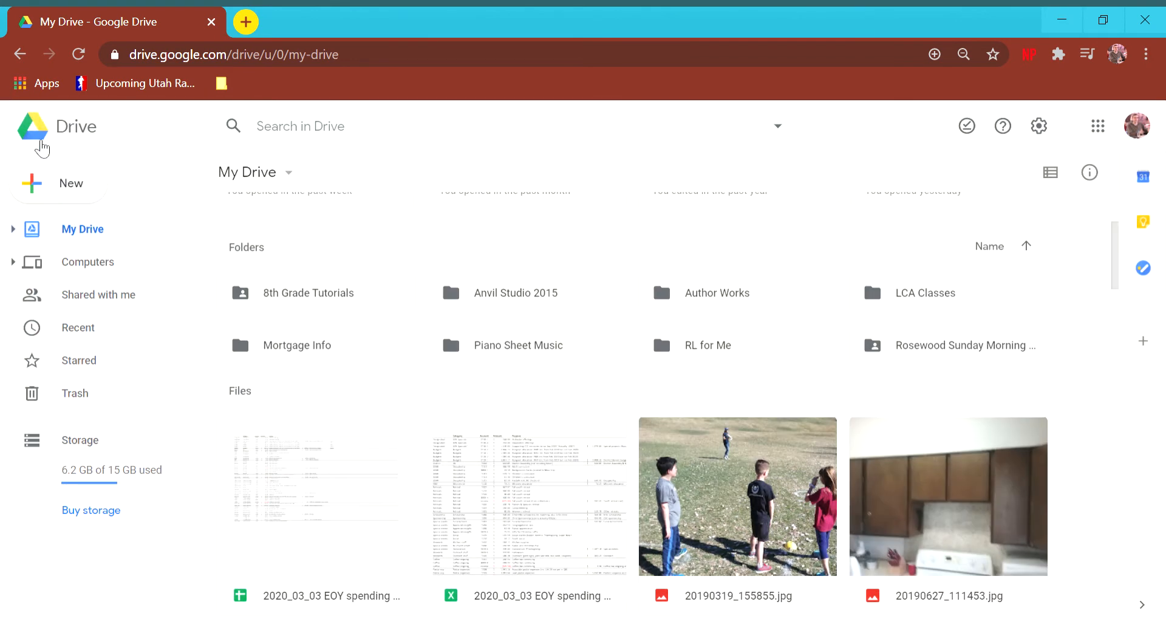
{"action": "left_click", "coordinate": [58, 183]}
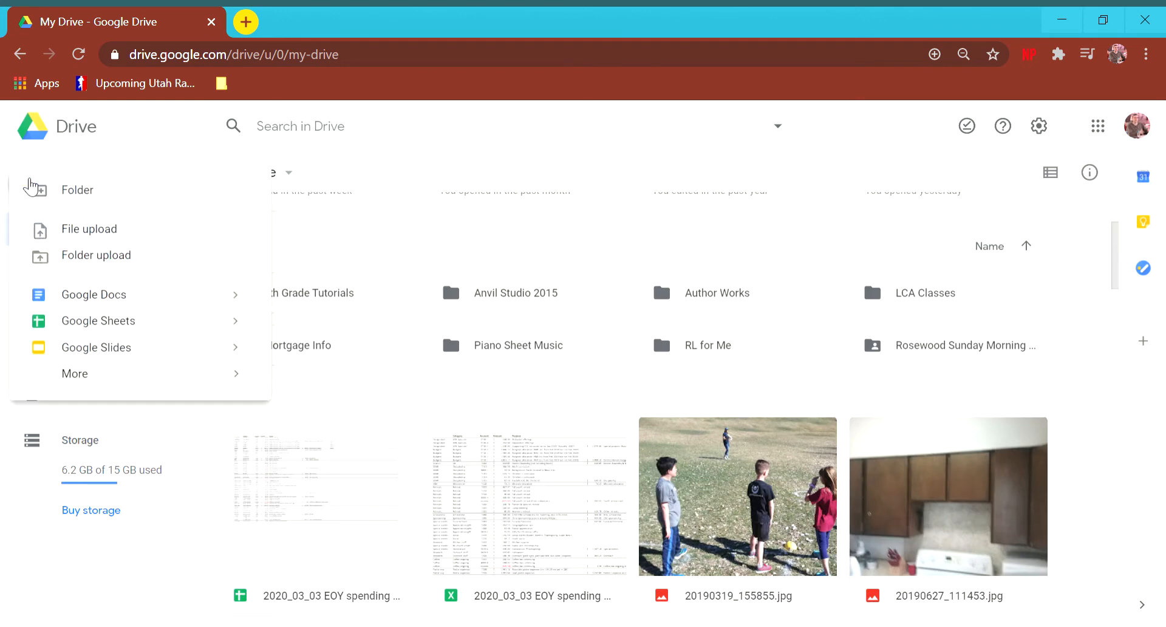
{"action": "mouse_move", "coordinate": [152, 319]}
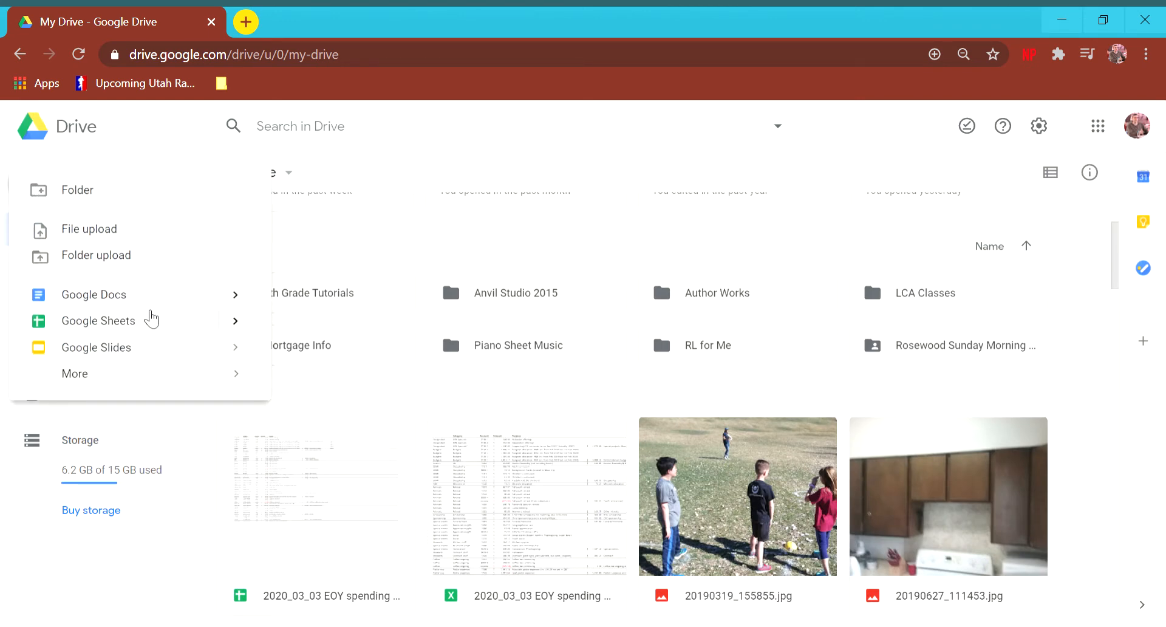
{"action": "mouse_move", "coordinate": [237, 297]}
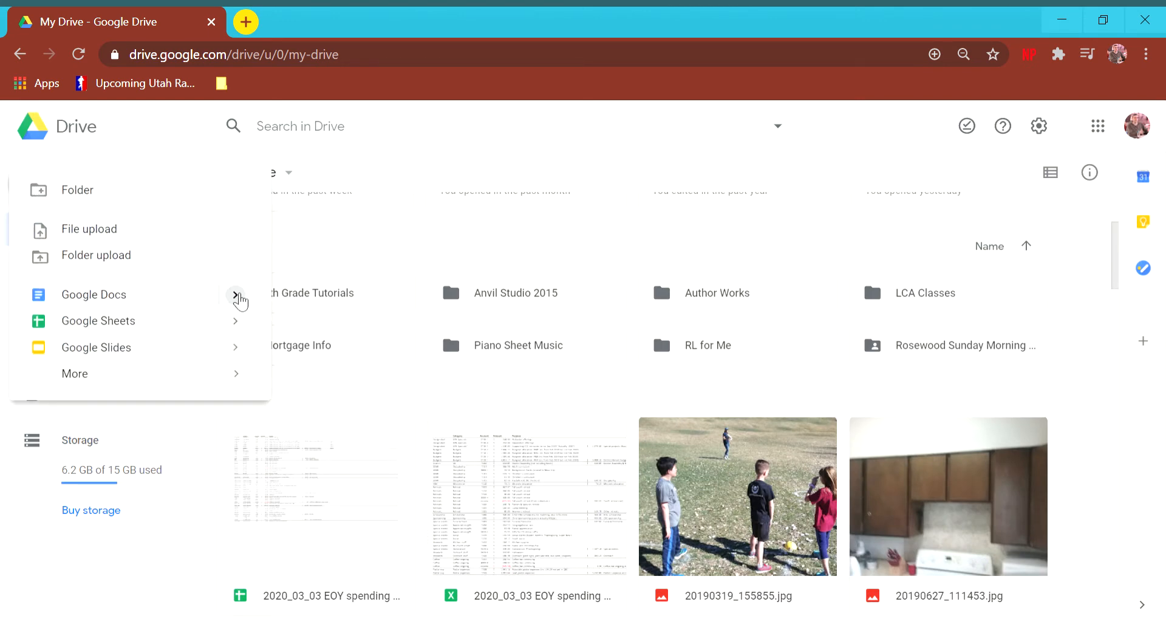
{"action": "left_click", "coordinate": [94, 294]}
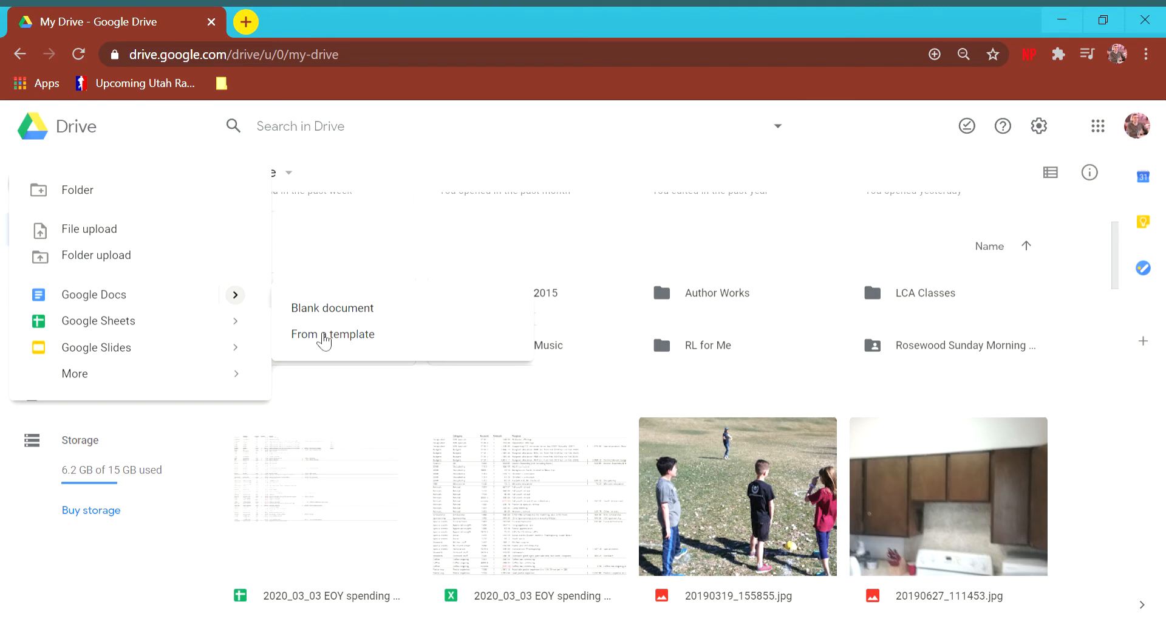
{"action": "left_click", "coordinate": [332, 334]}
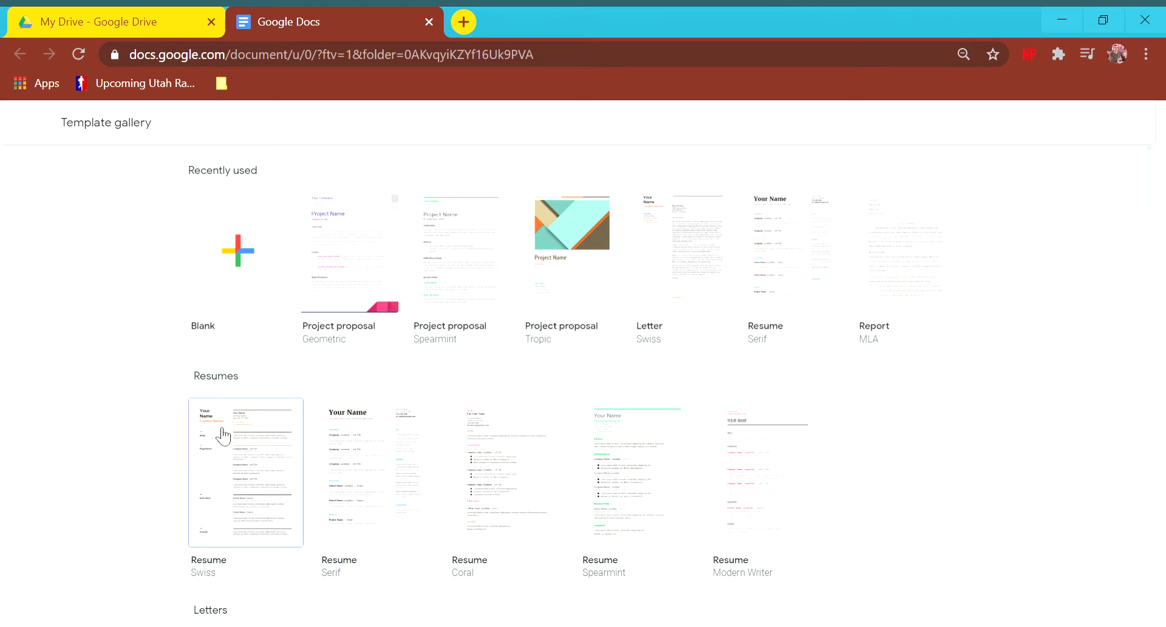
{"action": "mouse_move", "coordinate": [113, 490]}
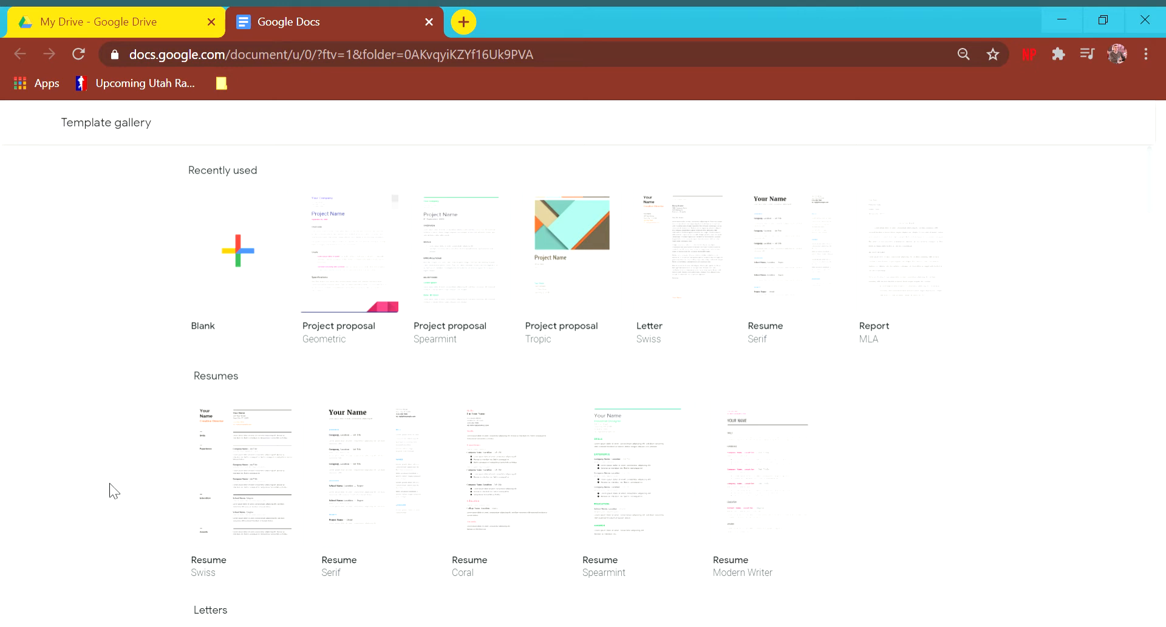
{"action": "mouse_move", "coordinate": [109, 463]}
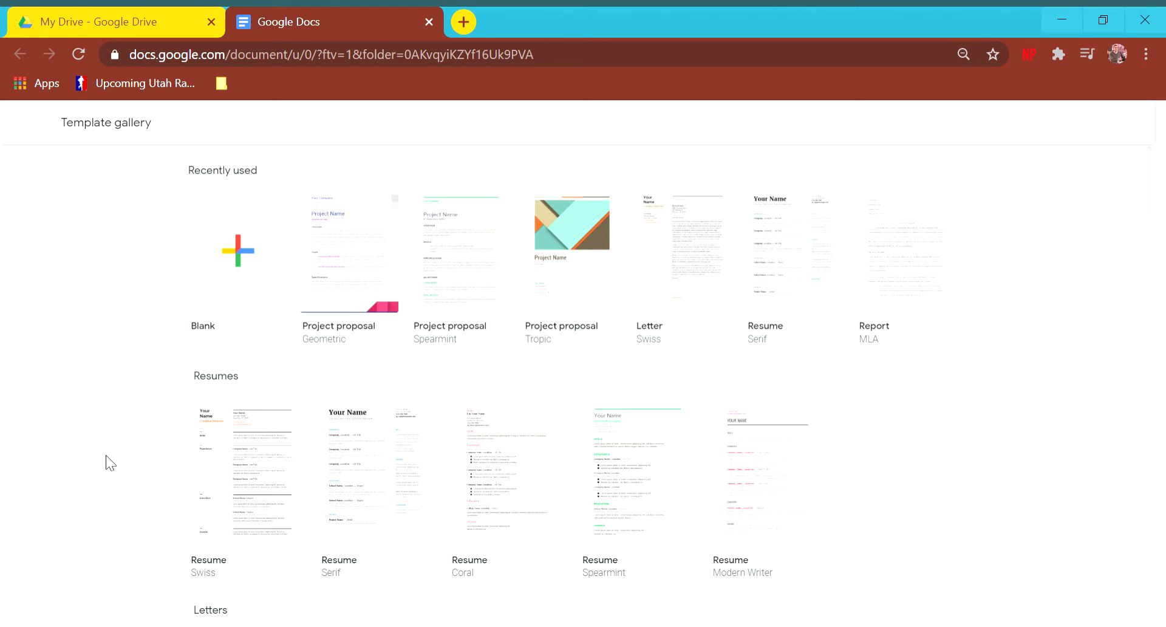
{"action": "mouse_move", "coordinate": [116, 471]}
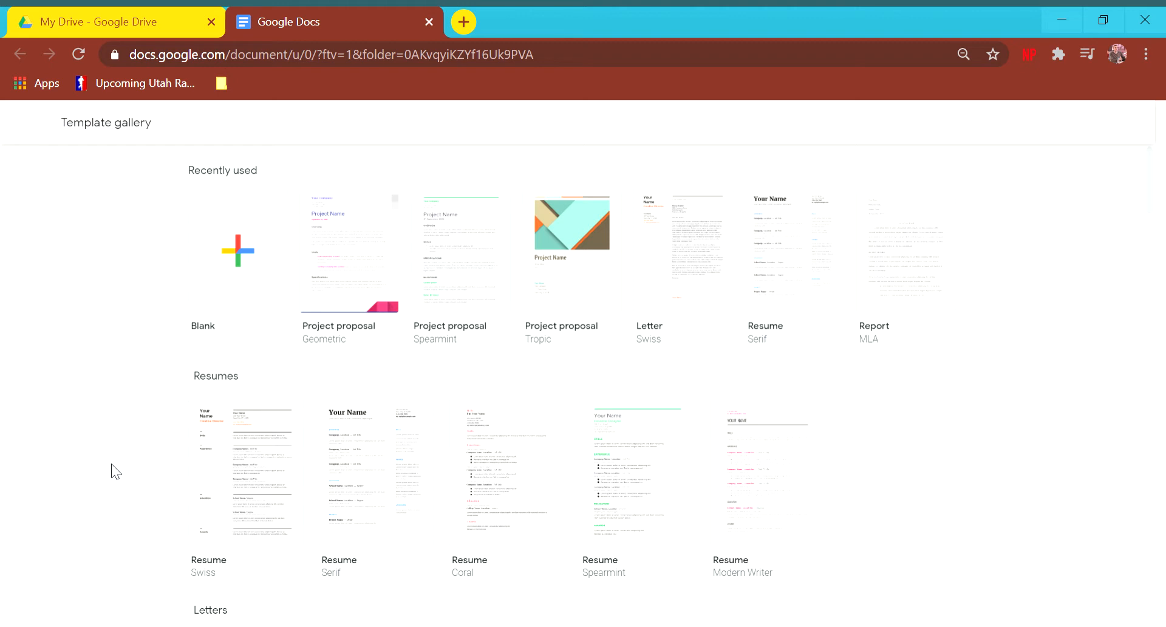
{"action": "mouse_move", "coordinate": [118, 485]}
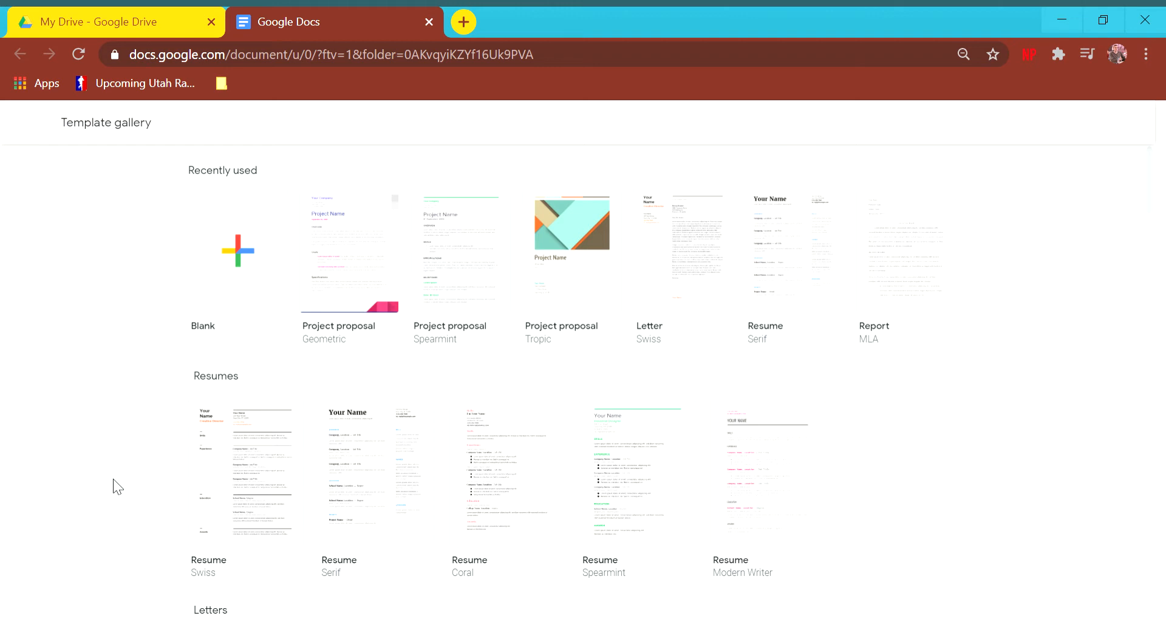
{"action": "mouse_move", "coordinate": [106, 495]}
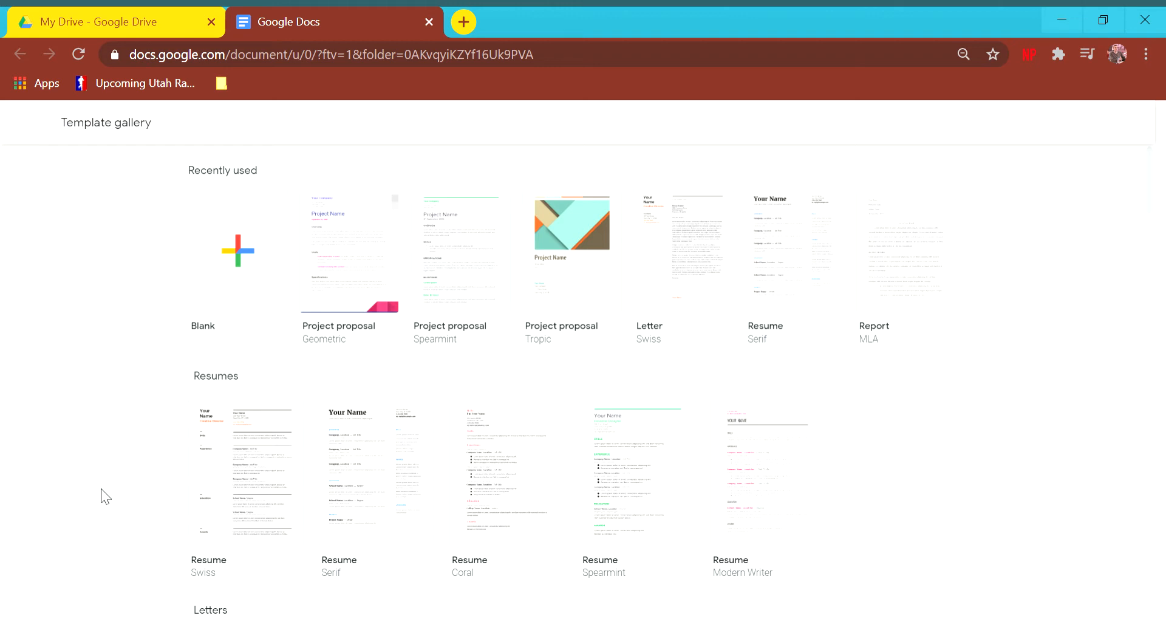
{"action": "mouse_move", "coordinate": [105, 492]}
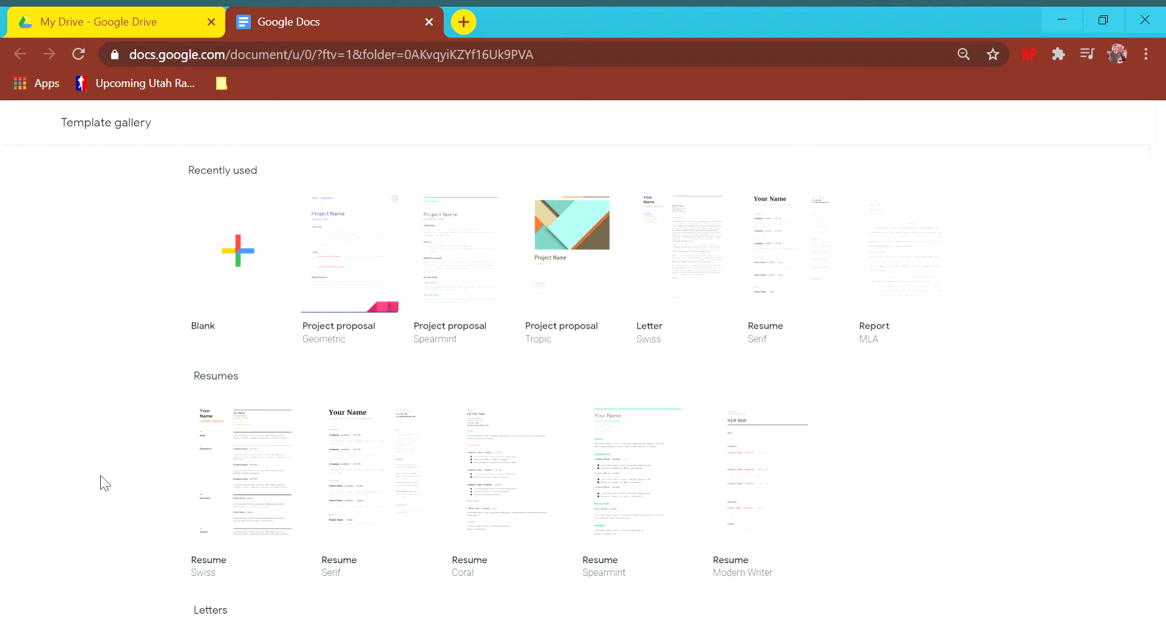
{"action": "mouse_move", "coordinate": [63, 442]}
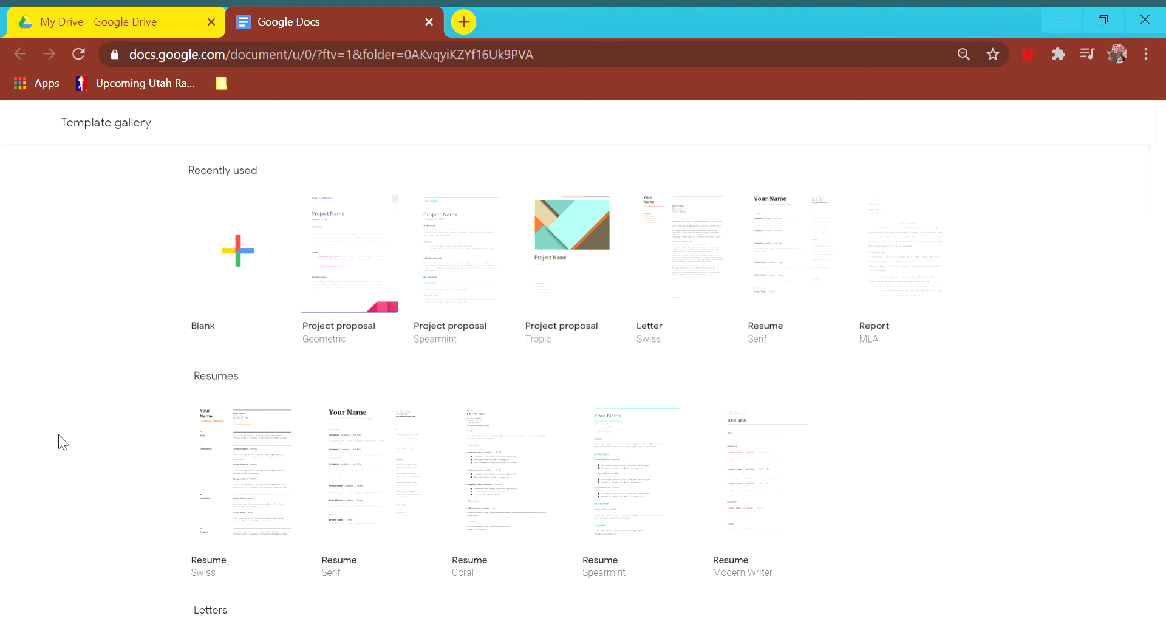
{"action": "mouse_move", "coordinate": [274, 379]}
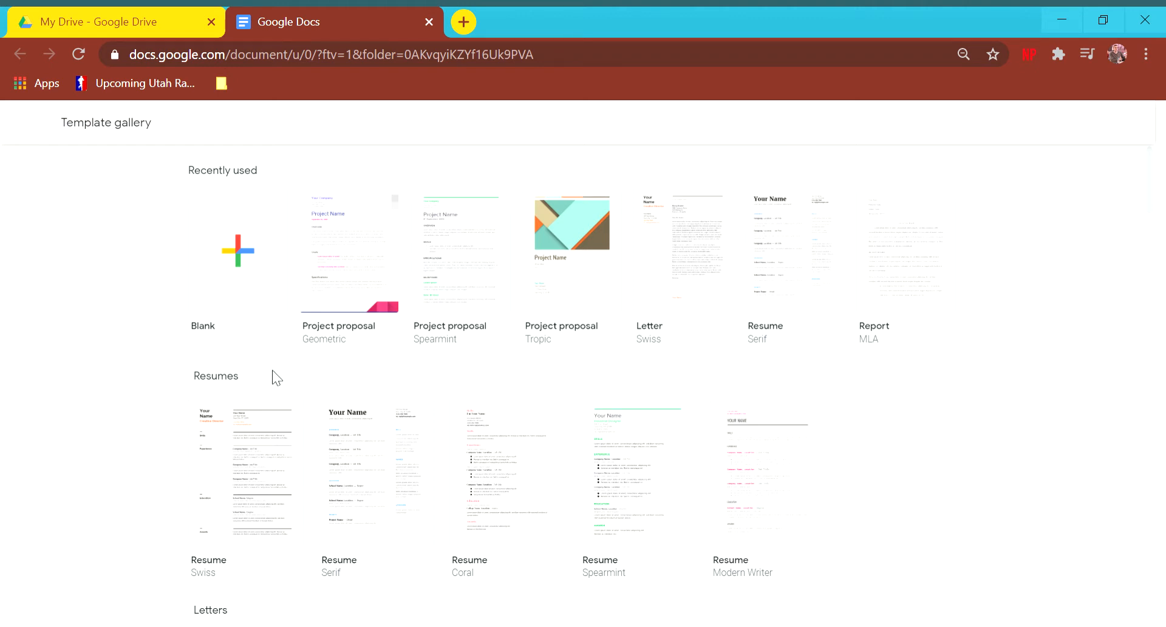
{"action": "mouse_move", "coordinate": [269, 378]}
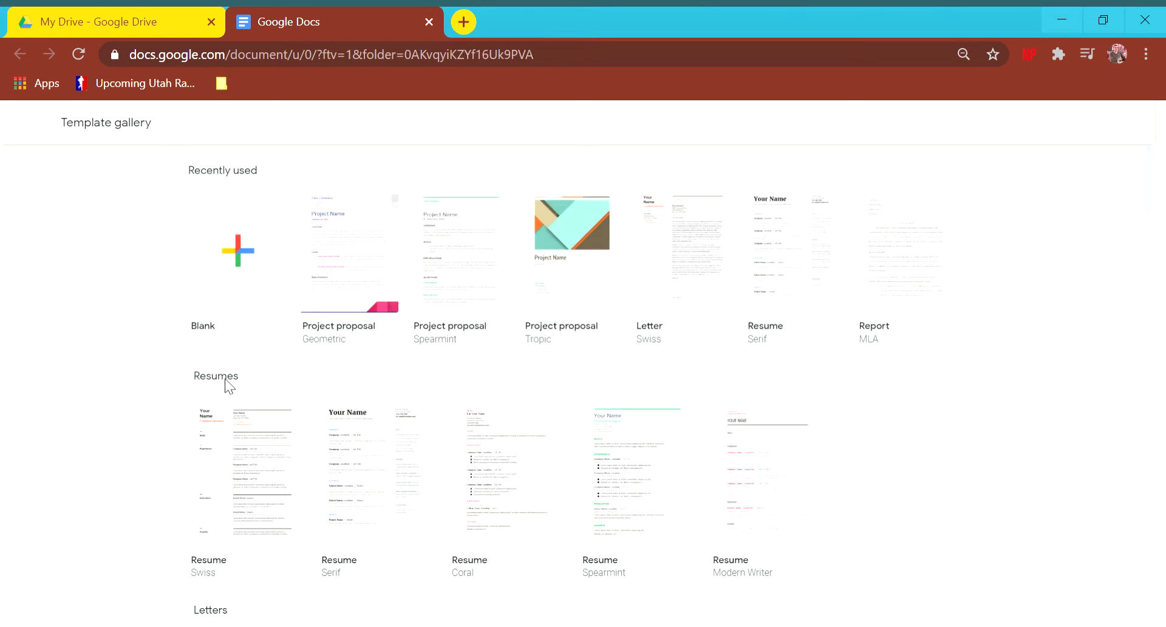
{"action": "mouse_move", "coordinate": [269, 379]}
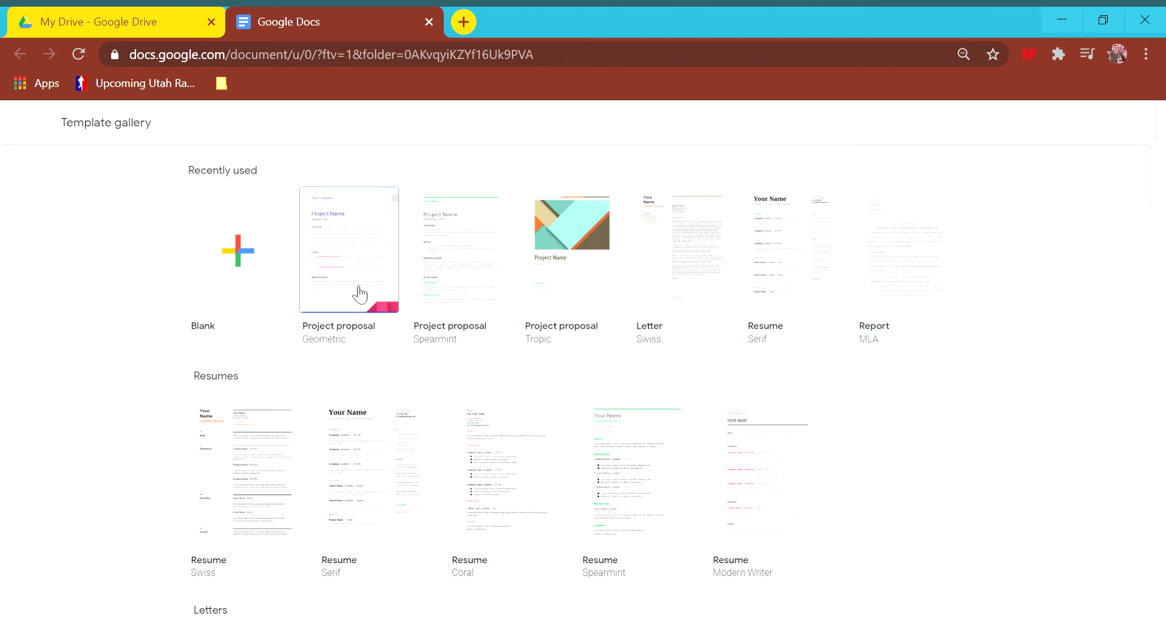
{"action": "scroll", "scroll_direction": "down", "scroll_amount": 3}
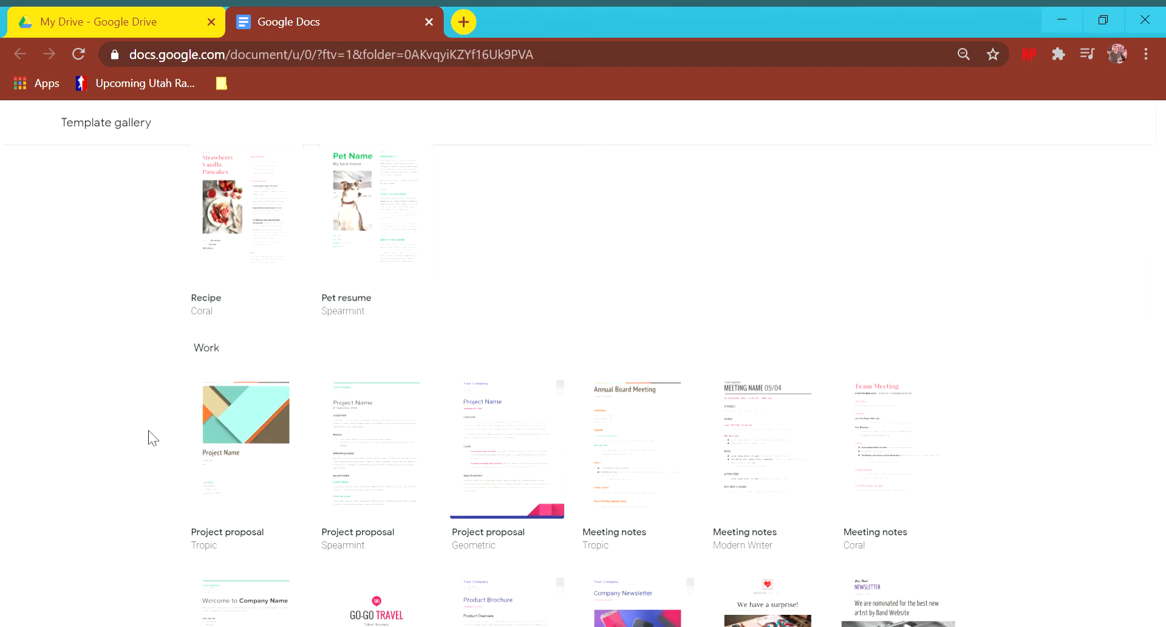
{"action": "scroll", "scroll_direction": "down", "scroll_amount": 3}
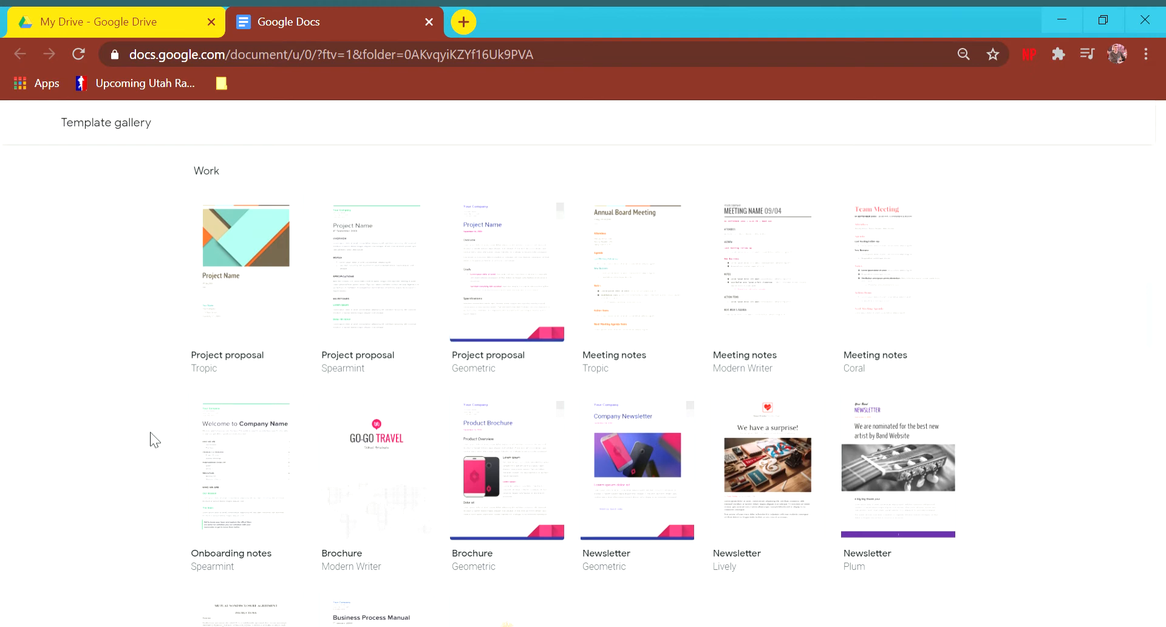
{"action": "scroll", "scroll_direction": "down", "scroll_amount": 3}
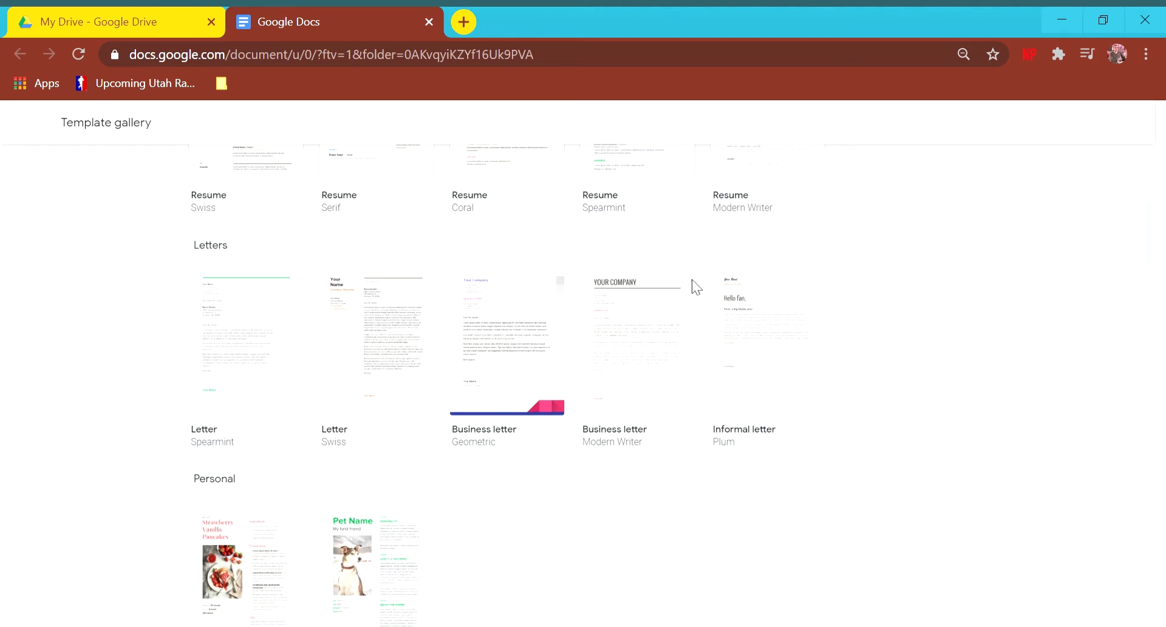
{"action": "mouse_move", "coordinate": [665, 391]}
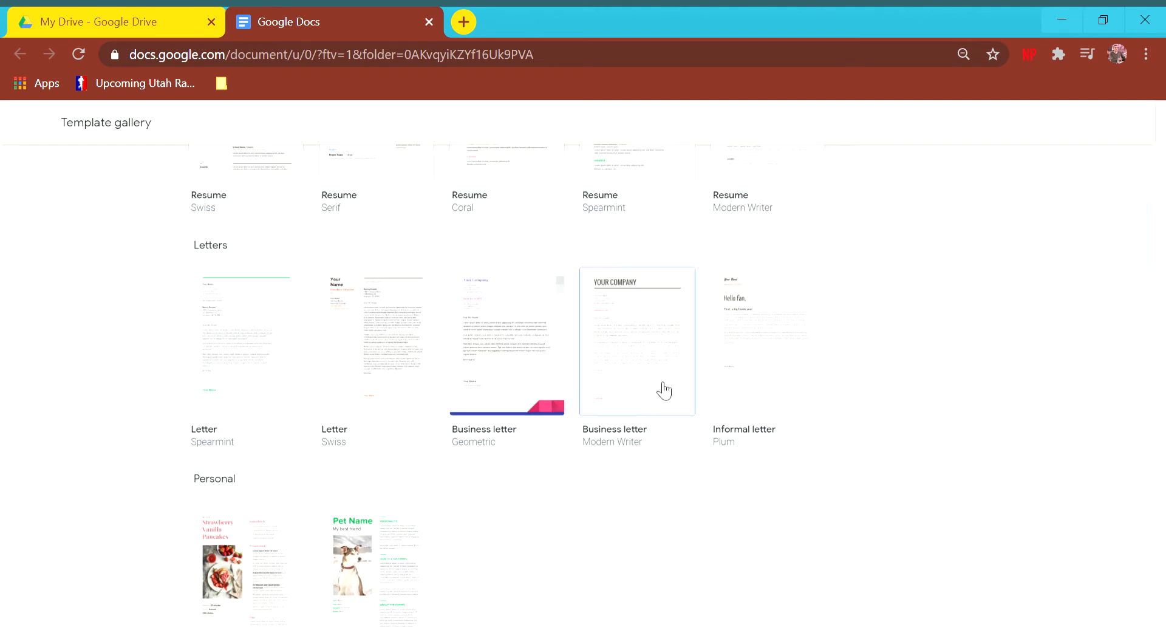
{"action": "scroll", "scroll_direction": "down", "scroll_amount": 3}
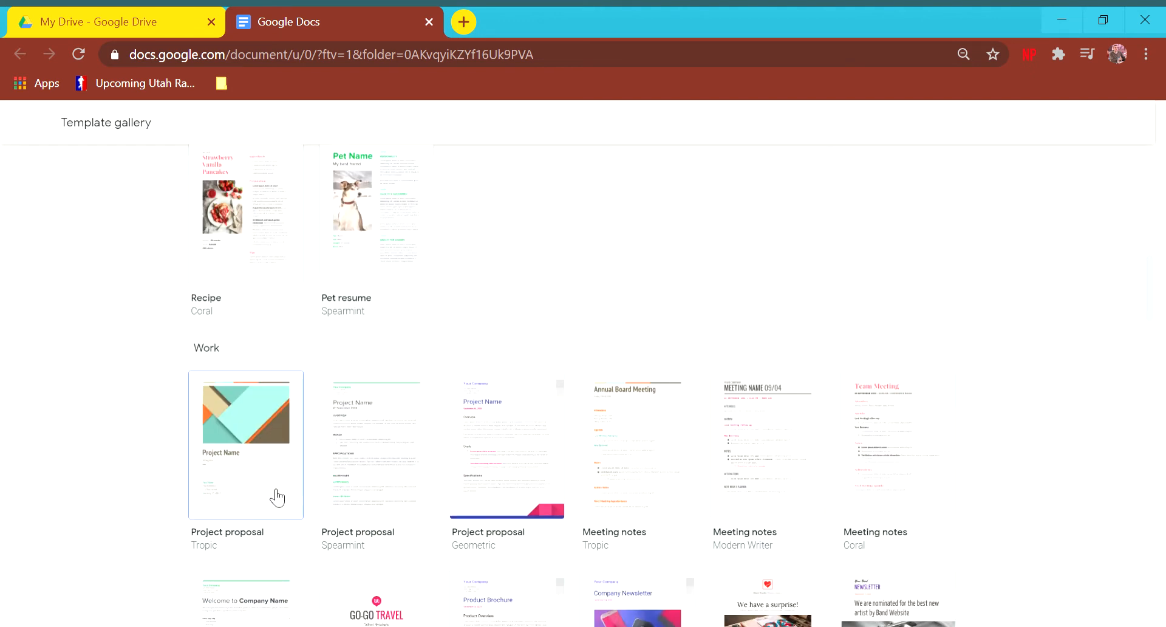
{"action": "scroll", "scroll_direction": "down", "scroll_amount": 3}
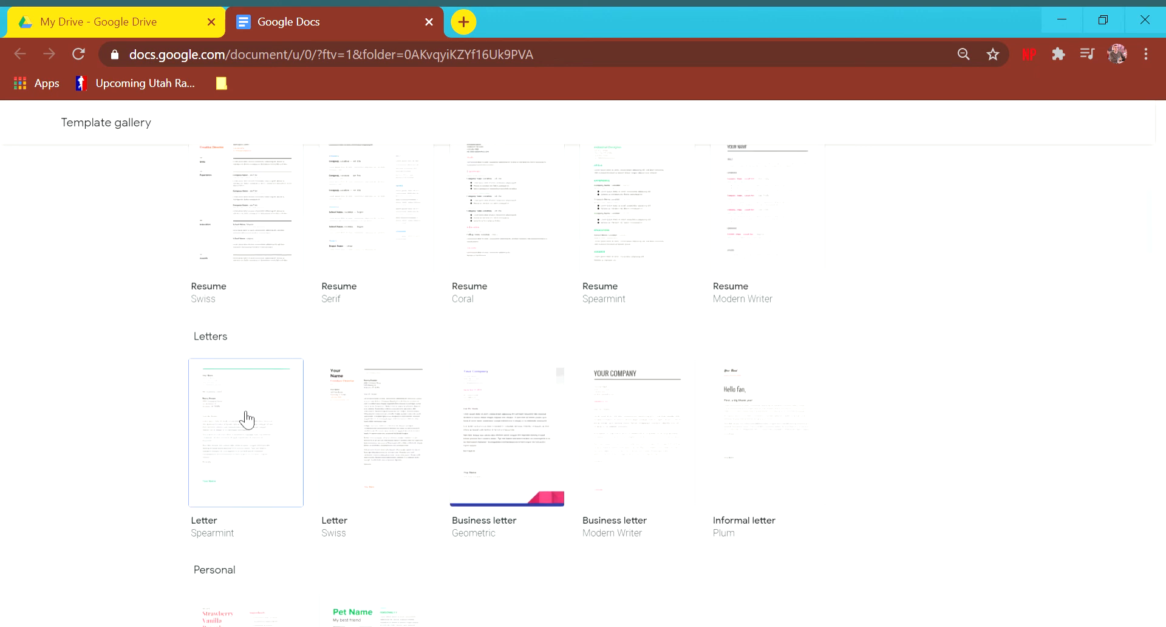
{"action": "mouse_move", "coordinate": [384, 432]}
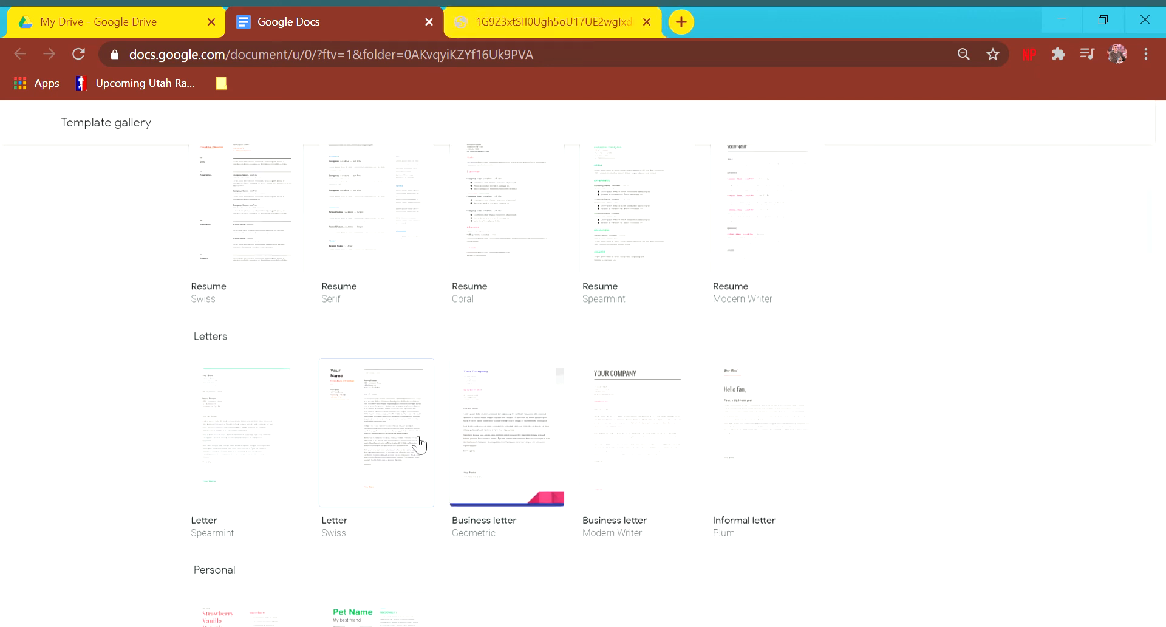
{"action": "mouse_move", "coordinate": [413, 446]}
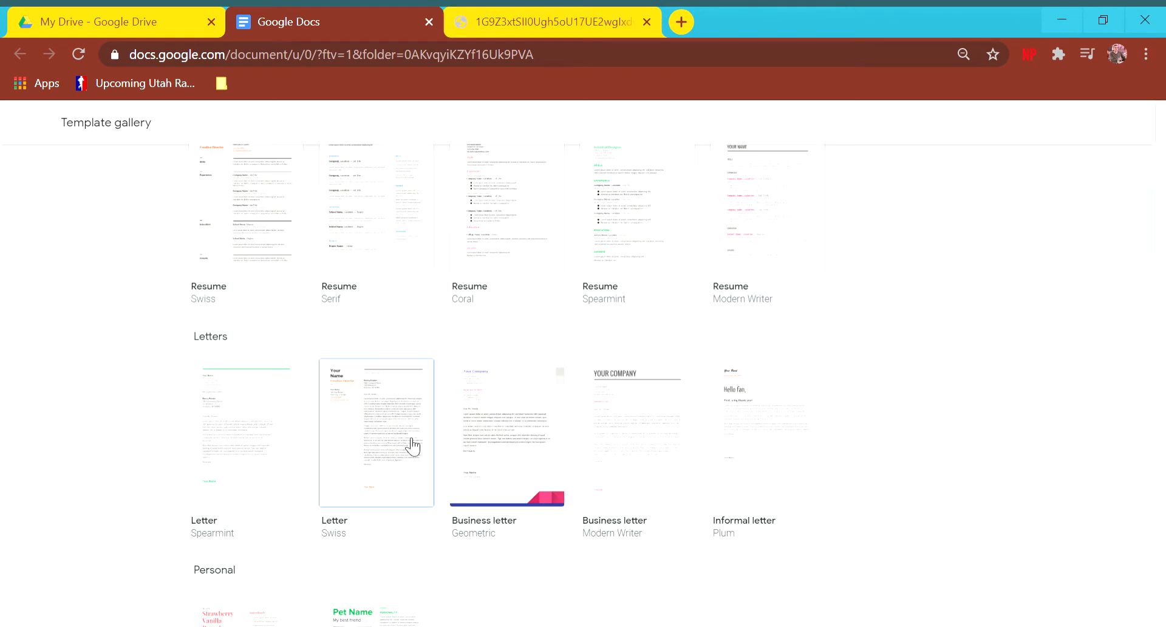
{"action": "mouse_move", "coordinate": [414, 442]}
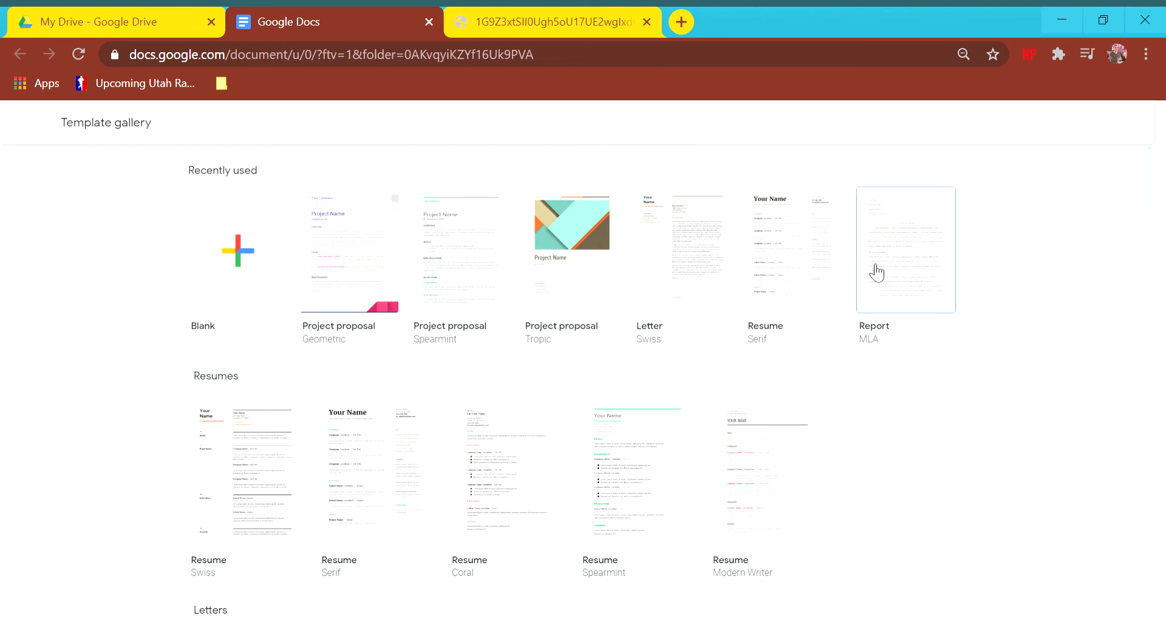
{"action": "mouse_move", "coordinate": [580, 12]}
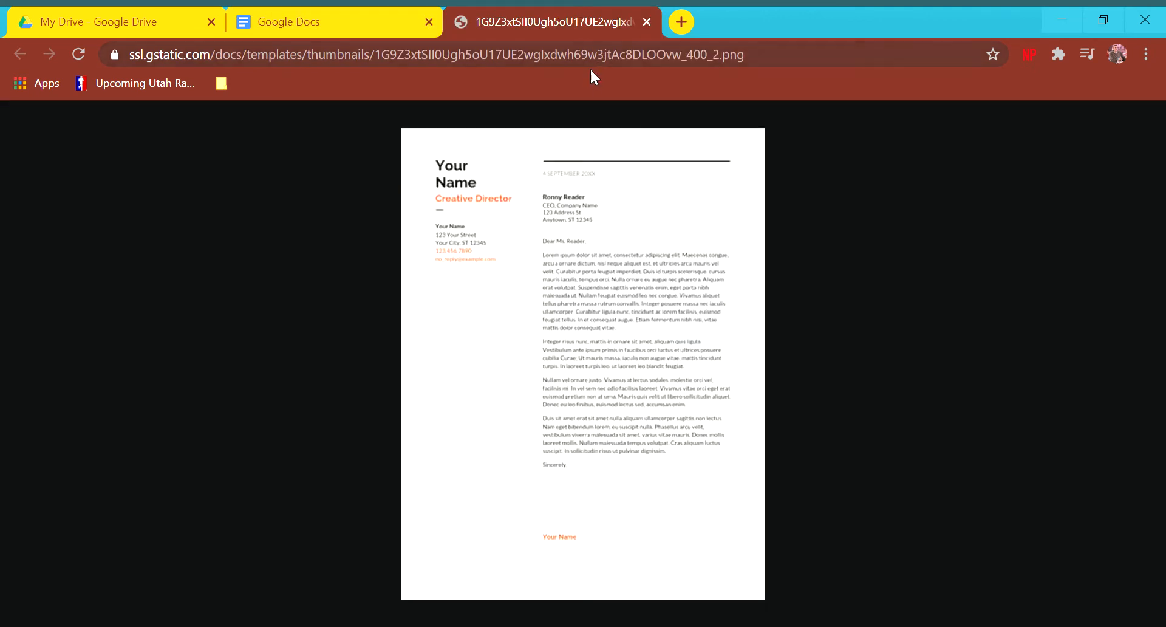
{"action": "mouse_move", "coordinate": [506, 298]}
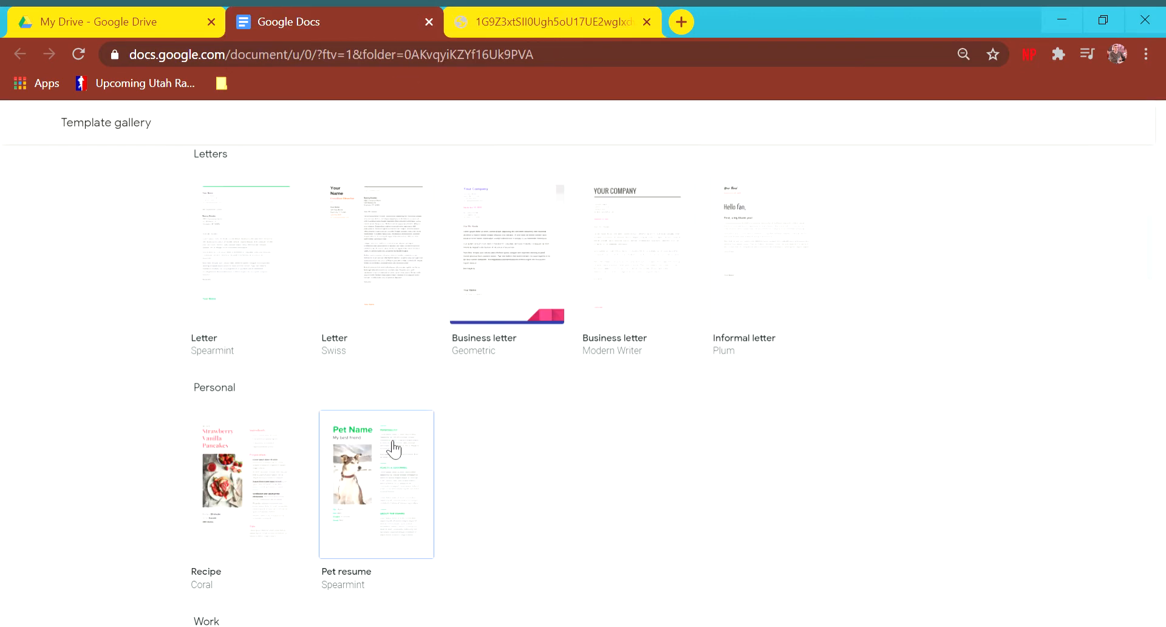
{"action": "mouse_move", "coordinate": [379, 268]}
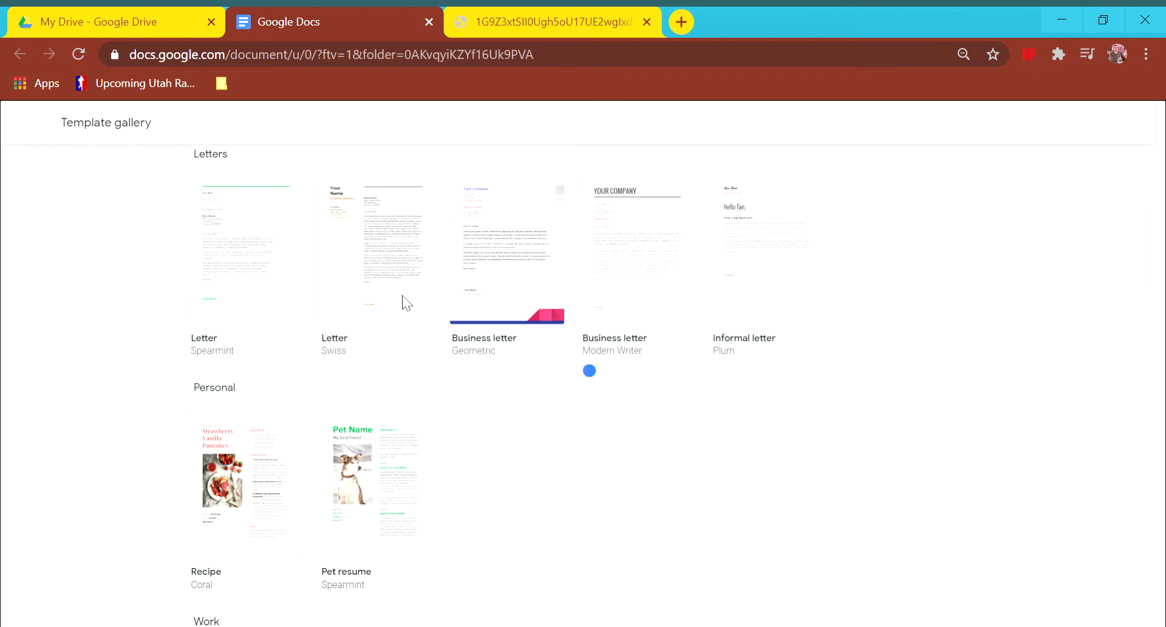
- Create a new document from the Letter (Swiss) template and scroll through it
{"action": "left_click", "coordinate": [377, 251]}
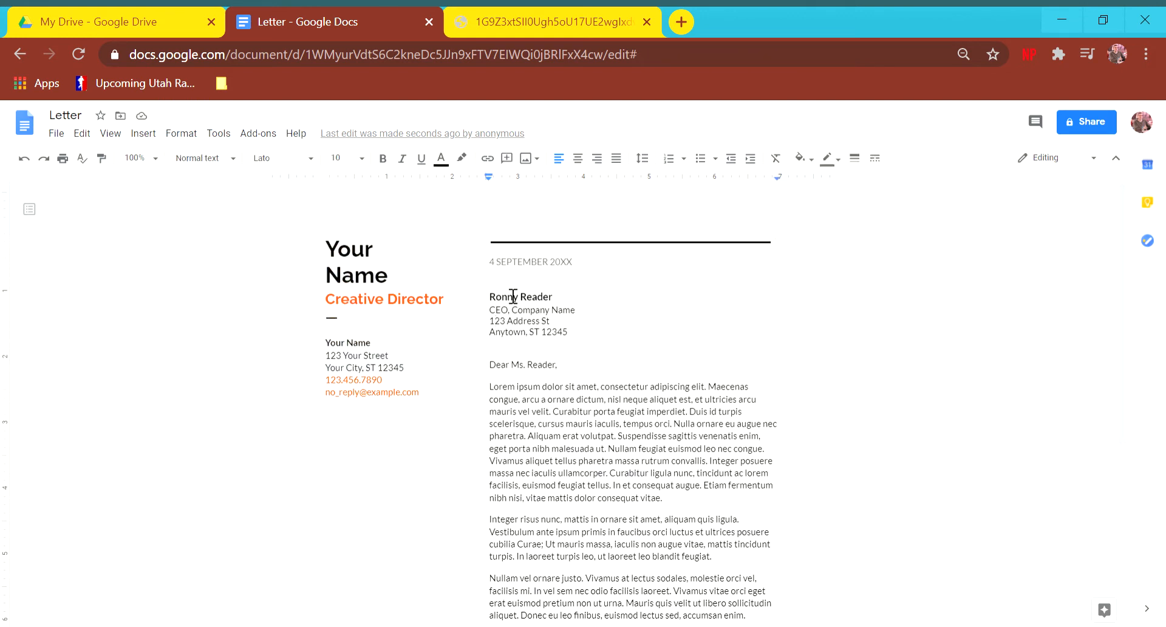
{"action": "left_click", "coordinate": [491, 261]}
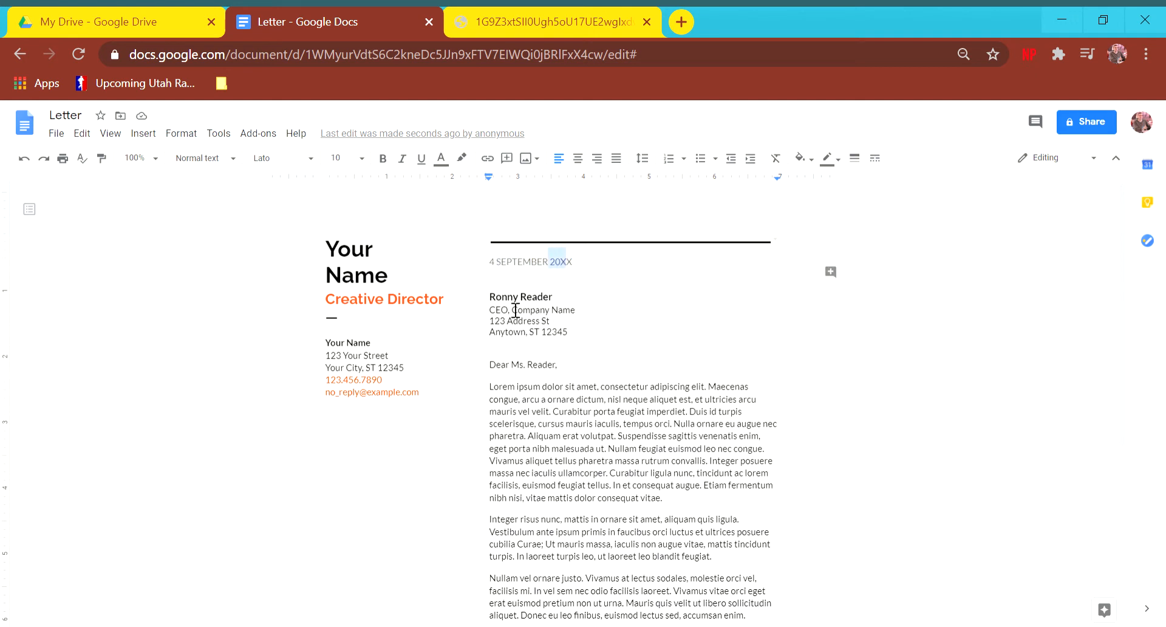
{"action": "scroll", "scroll_direction": "down", "scroll_amount": 3}
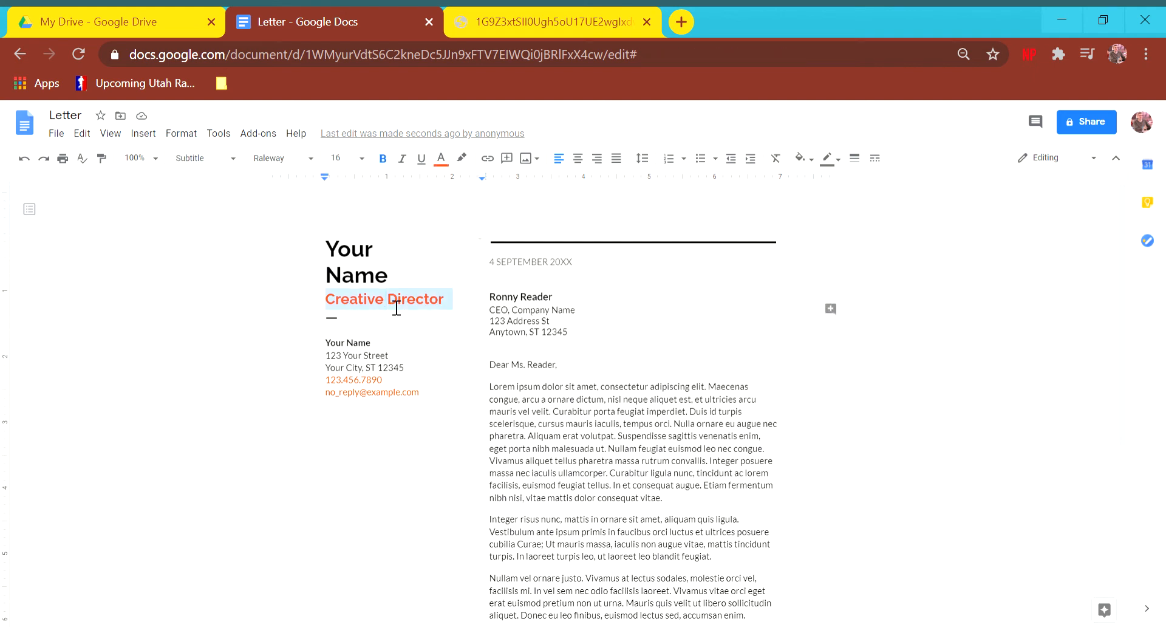
{"action": "mouse_move", "coordinate": [412, 335]}
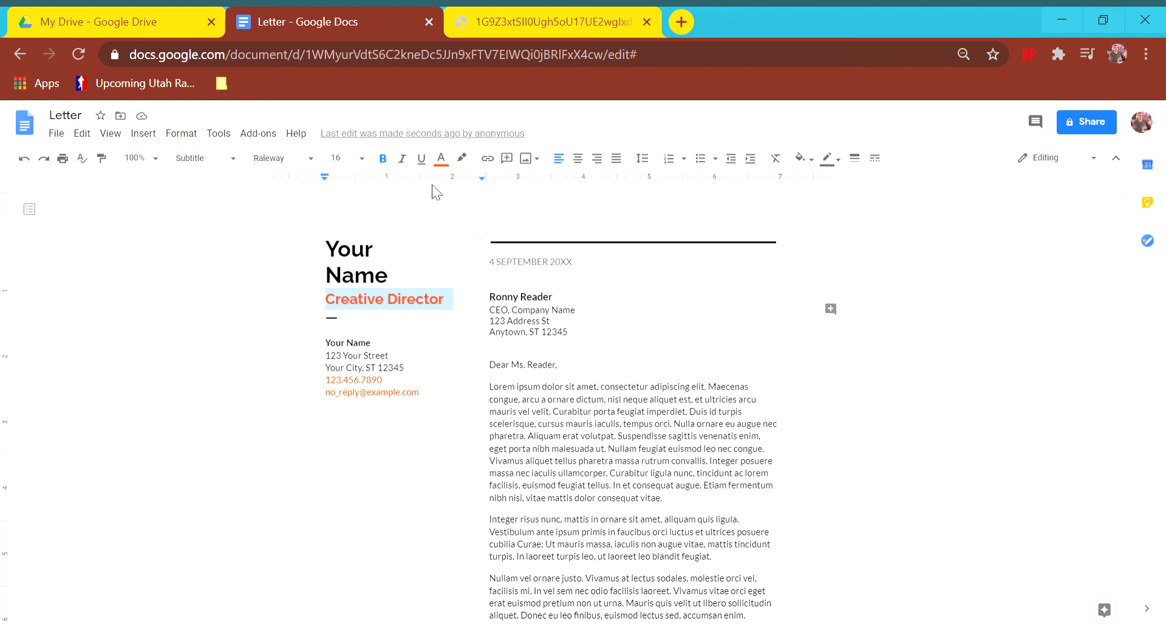
- Recolour the 'Creative Director' title from orange to green
{"action": "left_click", "coordinate": [441, 158]}
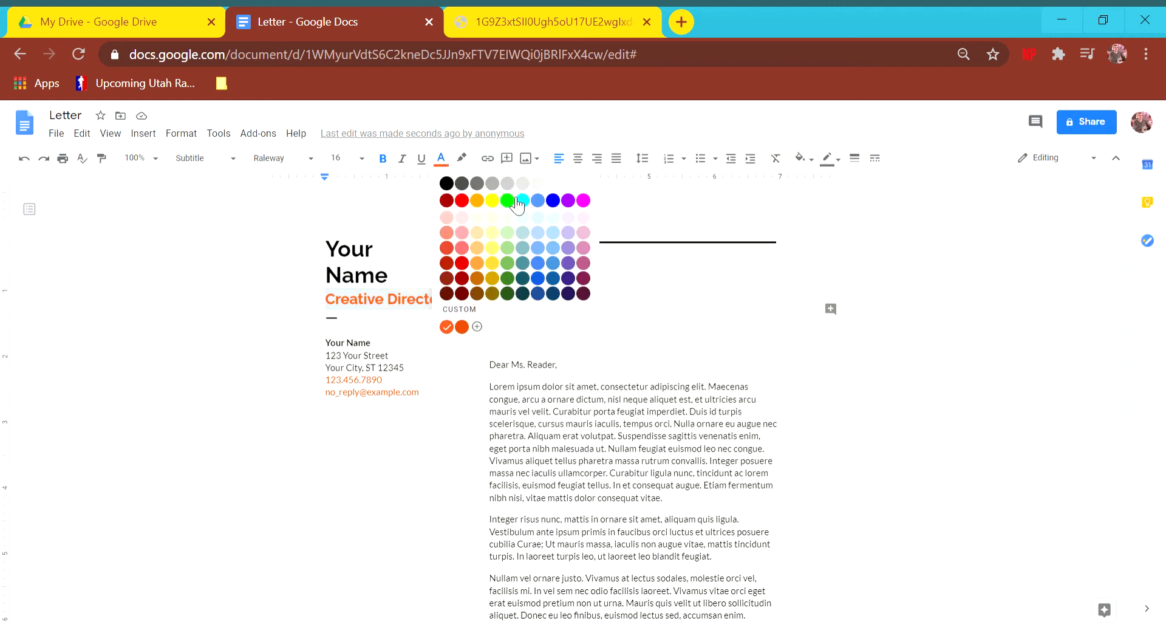
{"action": "left_click", "coordinate": [522, 200]}
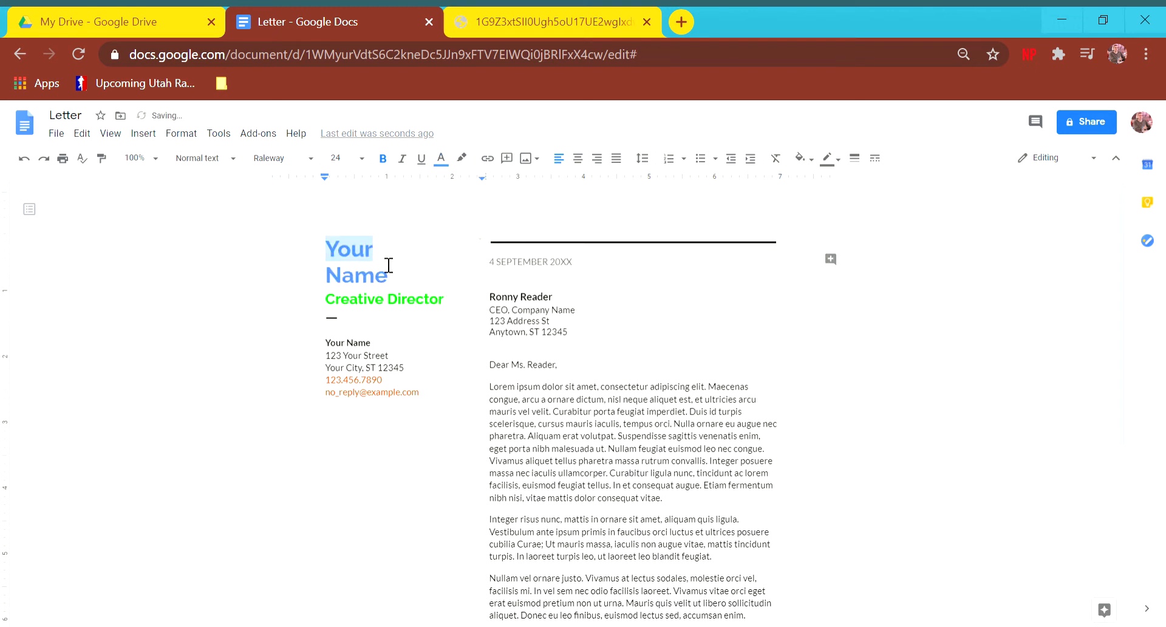
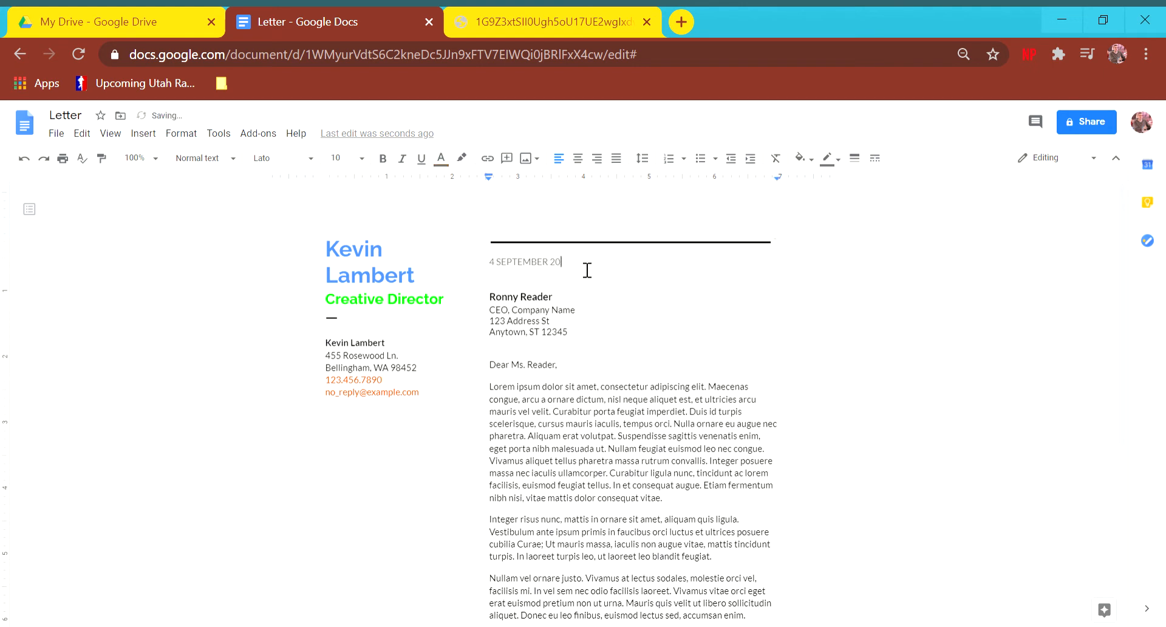
{"action": "type", "text": "20"}
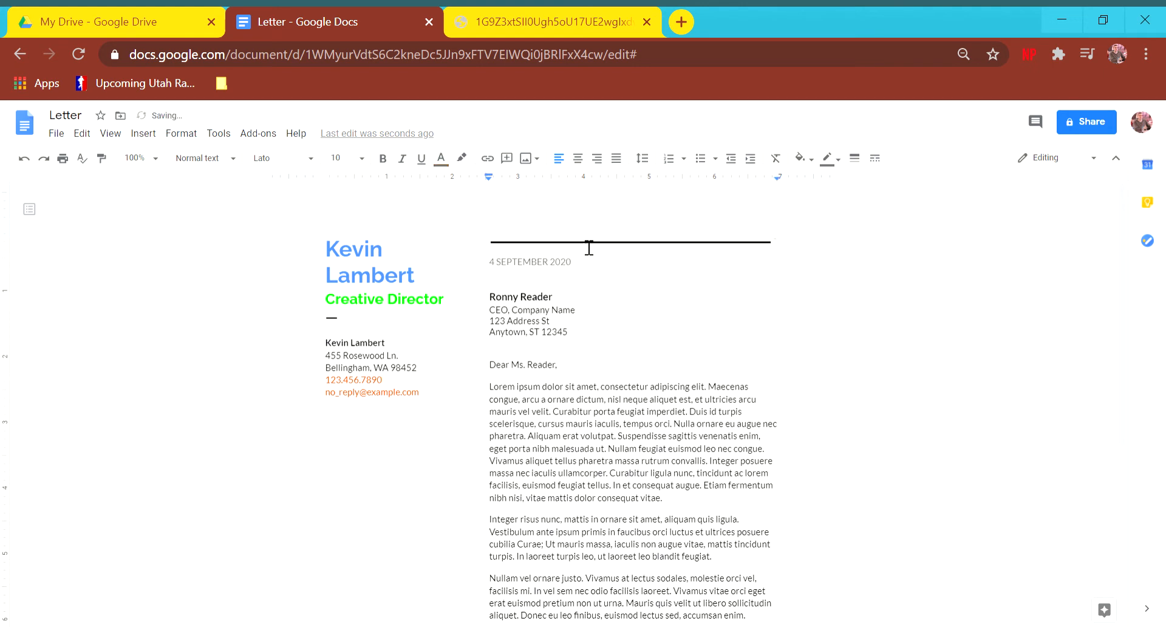
{"action": "left_click", "coordinate": [633, 242]}
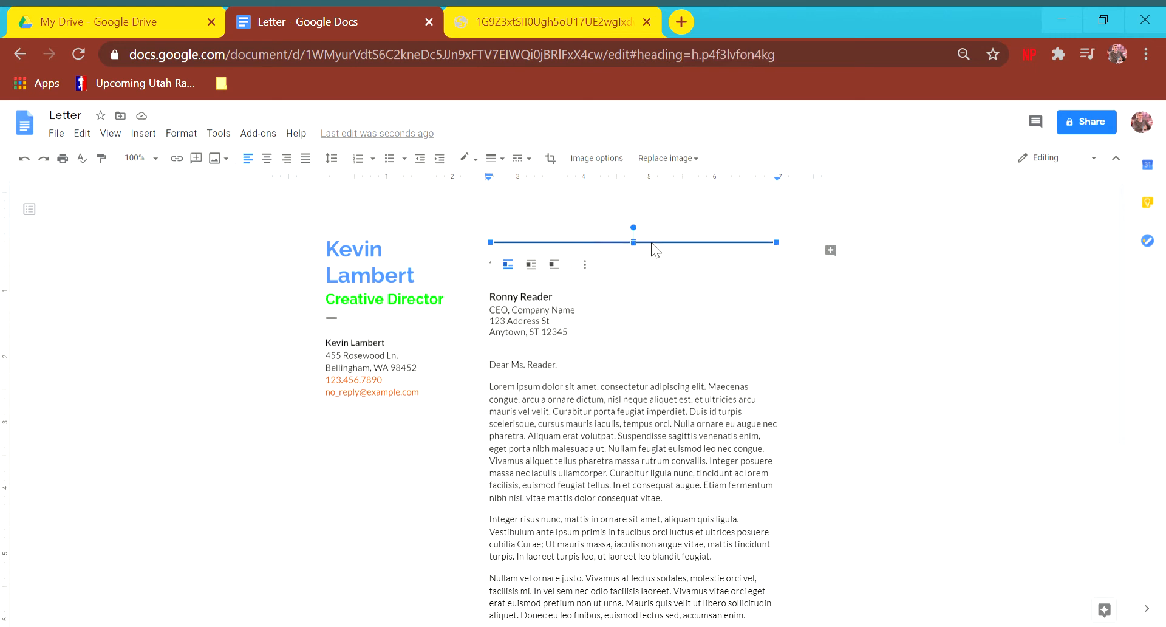
{"action": "right_click", "coordinate": [650, 242]}
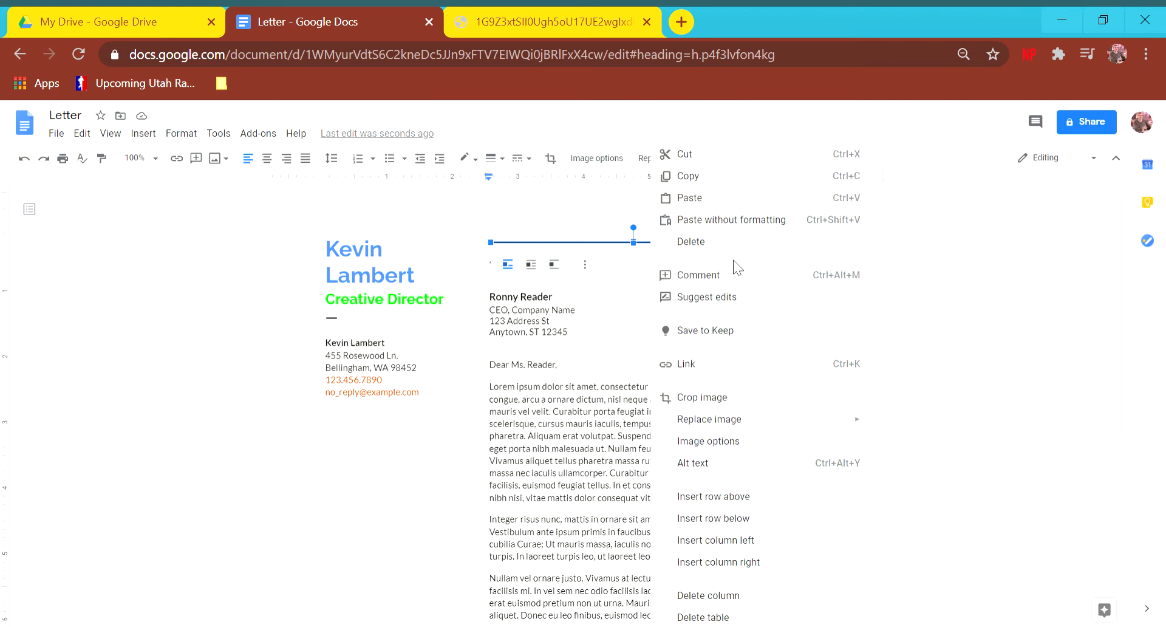
{"action": "mouse_move", "coordinate": [558, 251]}
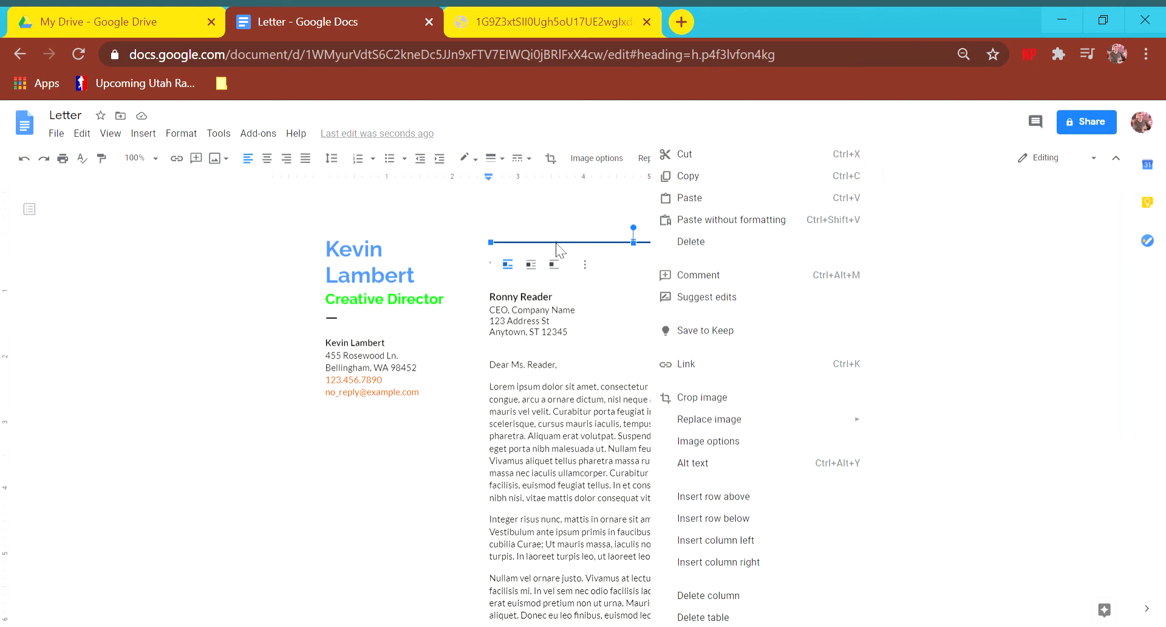
{"action": "mouse_move", "coordinate": [717, 421]}
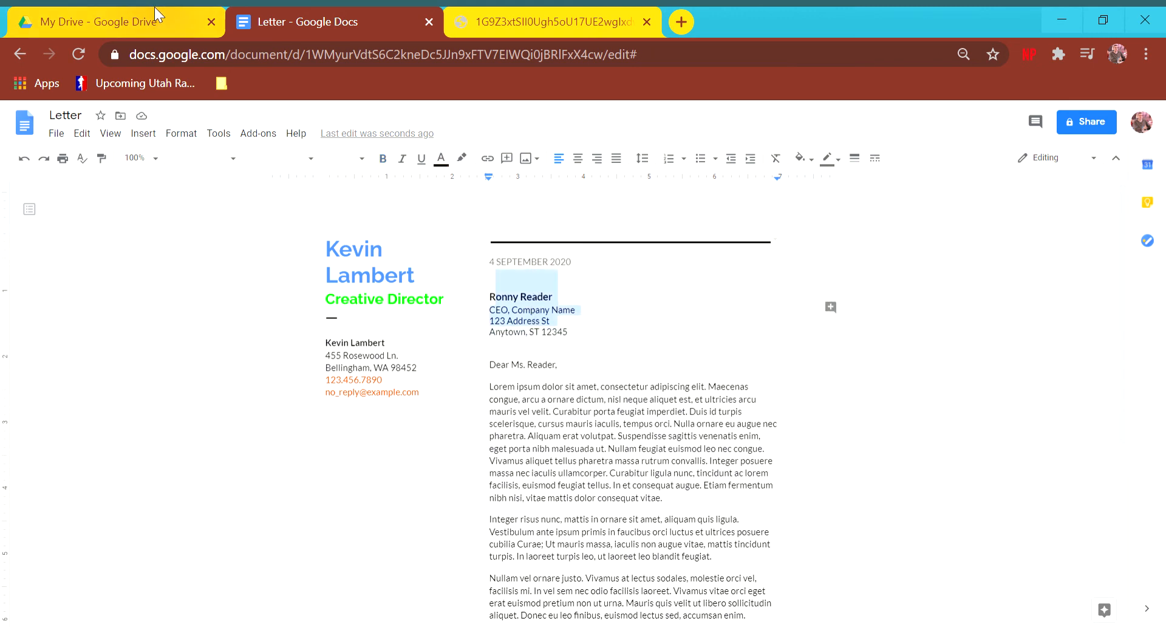
- Return to My Drive and start a document from the Geometric Project proposal template
{"action": "left_click", "coordinate": [97, 22]}
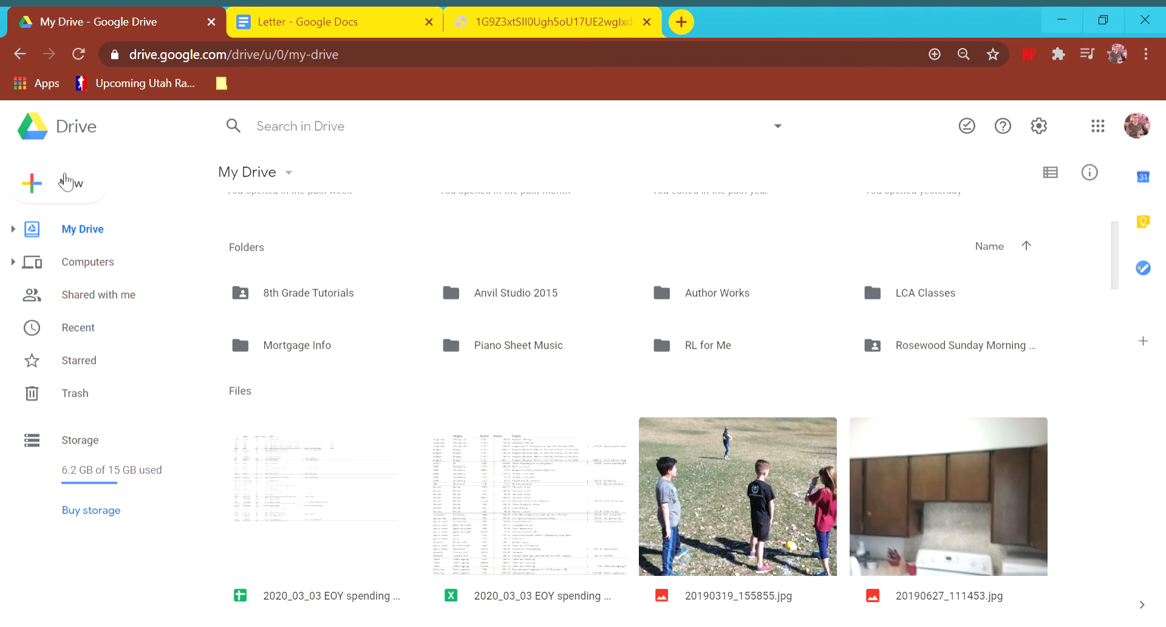
{"action": "left_click", "coordinate": [32, 181]}
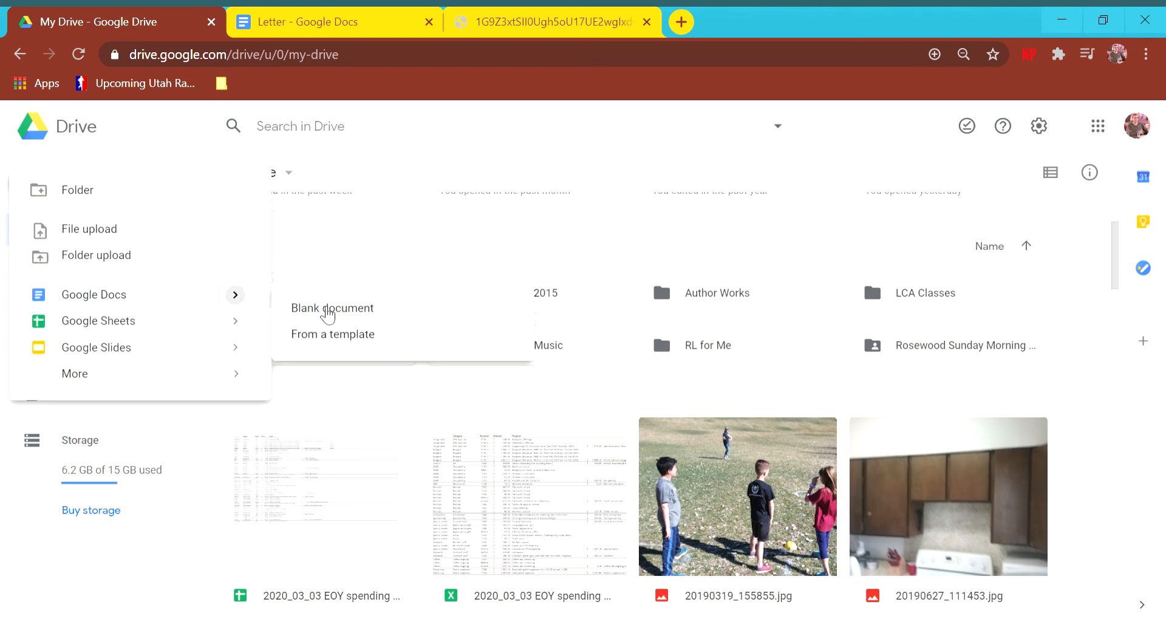
{"action": "mouse_move", "coordinate": [336, 343]}
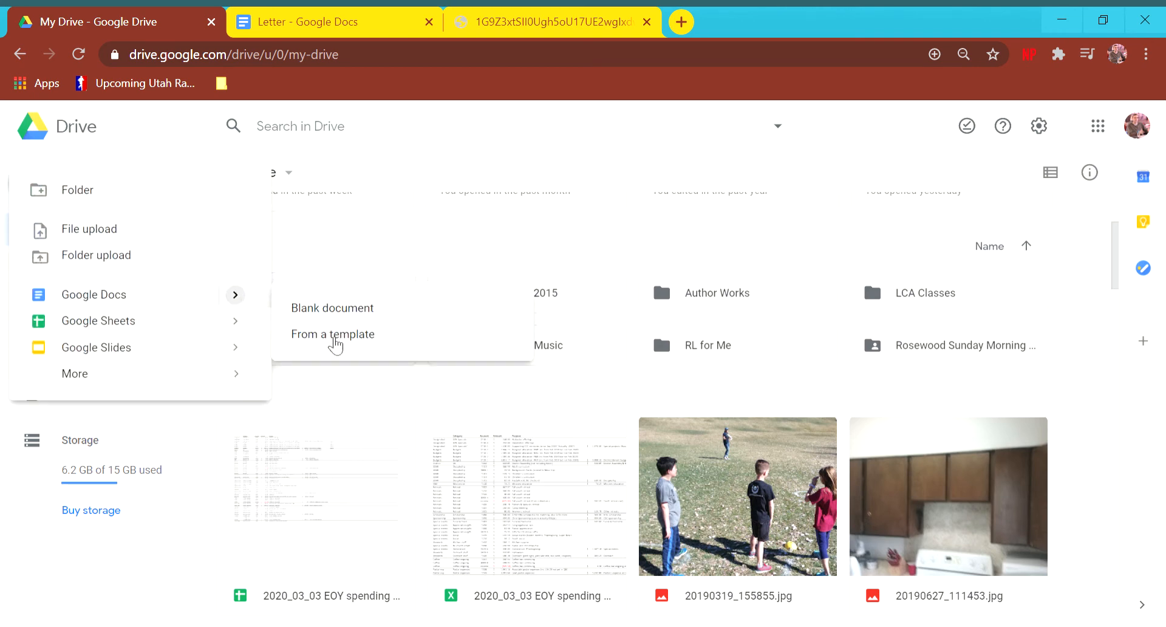
{"action": "left_click", "coordinate": [332, 334]}
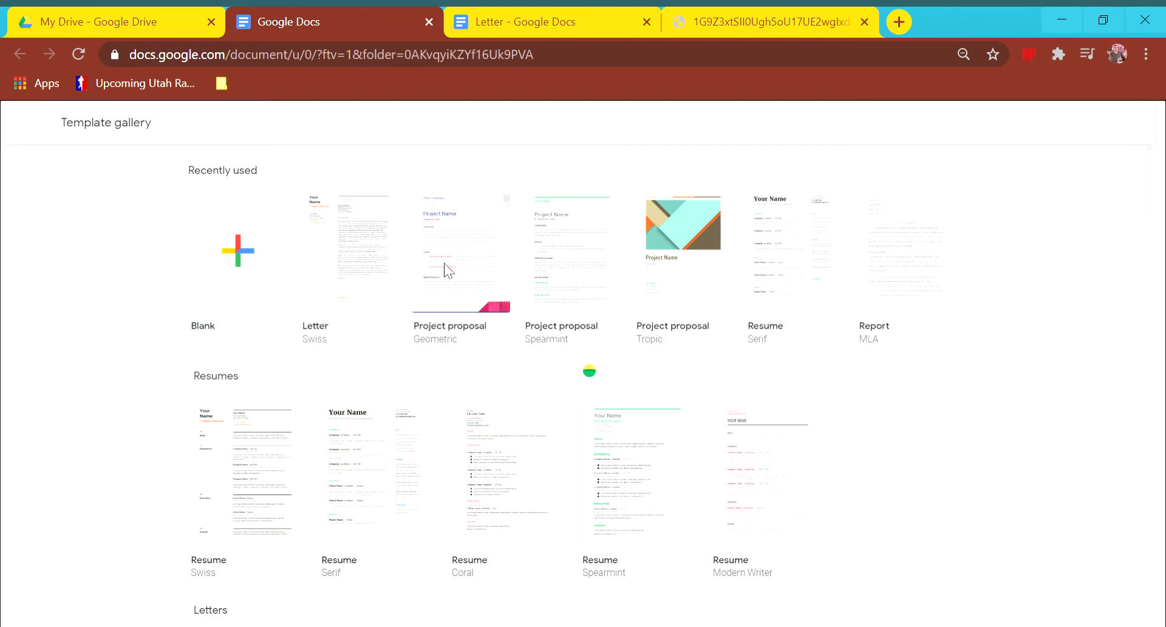
{"action": "left_click", "coordinate": [461, 253]}
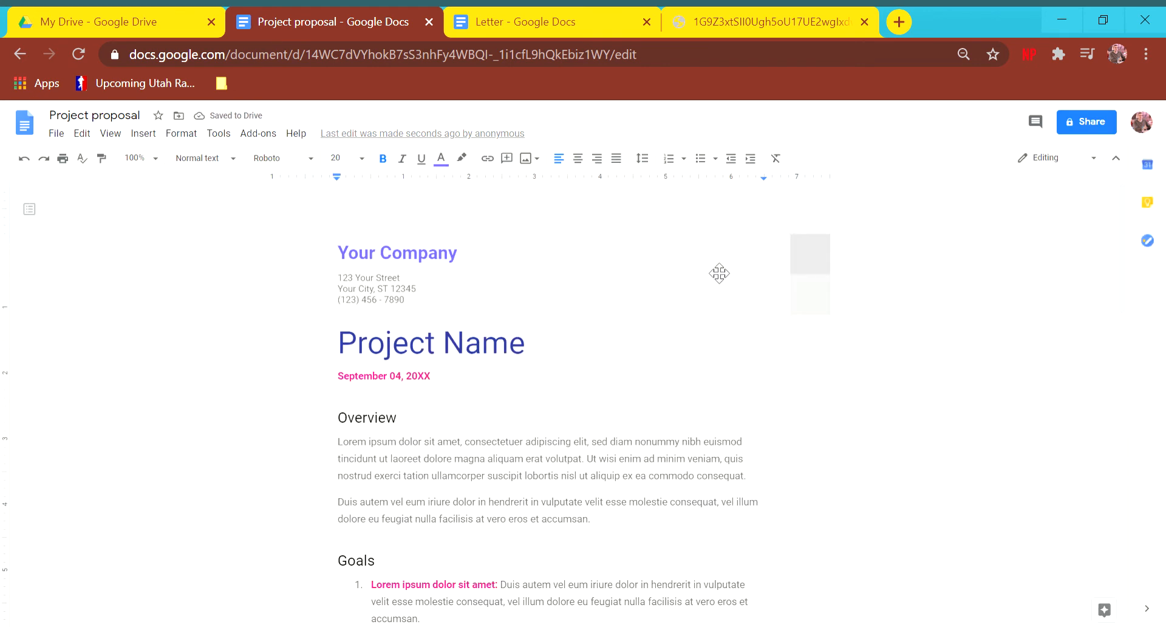
{"action": "left_click", "coordinate": [401, 420]}
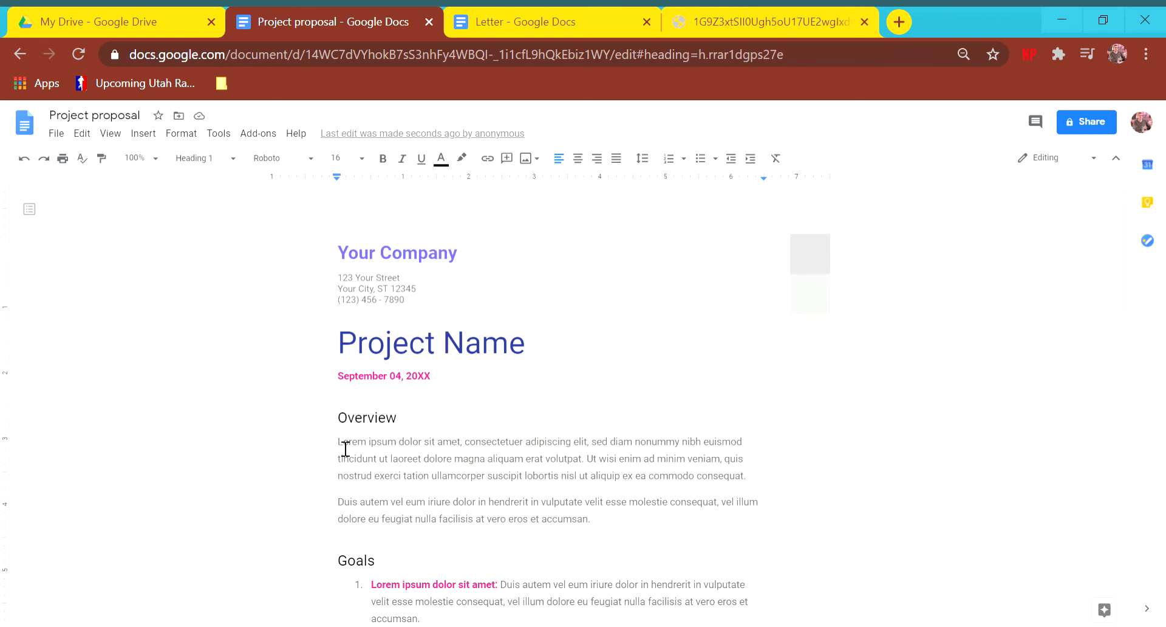
{"action": "left_click", "coordinate": [445, 438]}
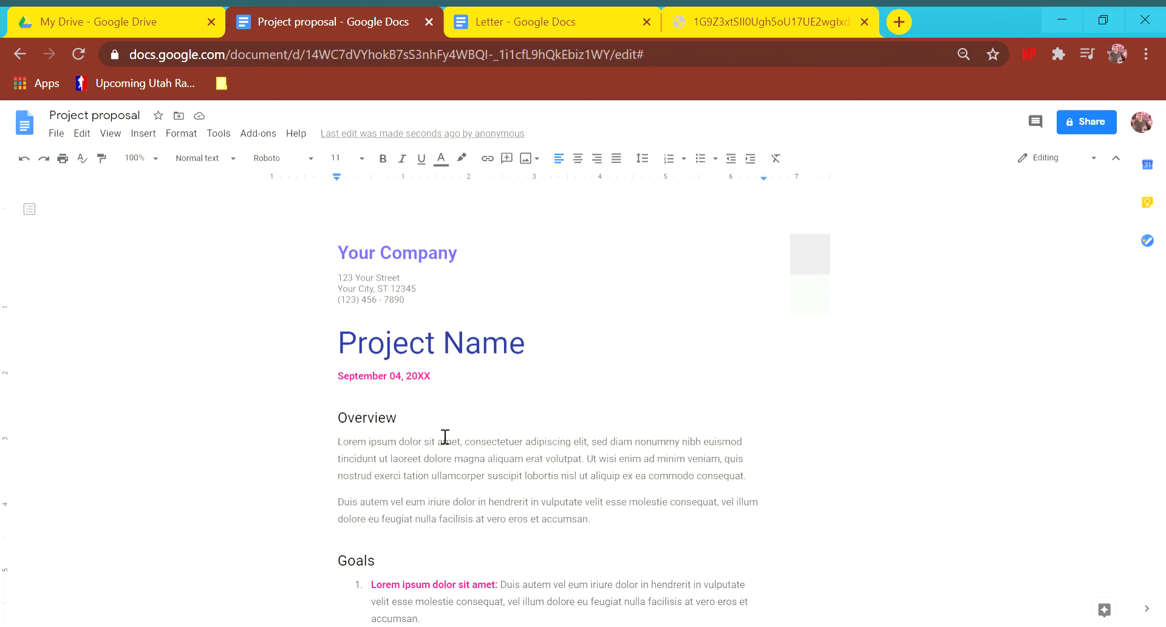
{"action": "left_click_drag", "start_coordinate": [338, 441], "coordinate": [390, 457]}
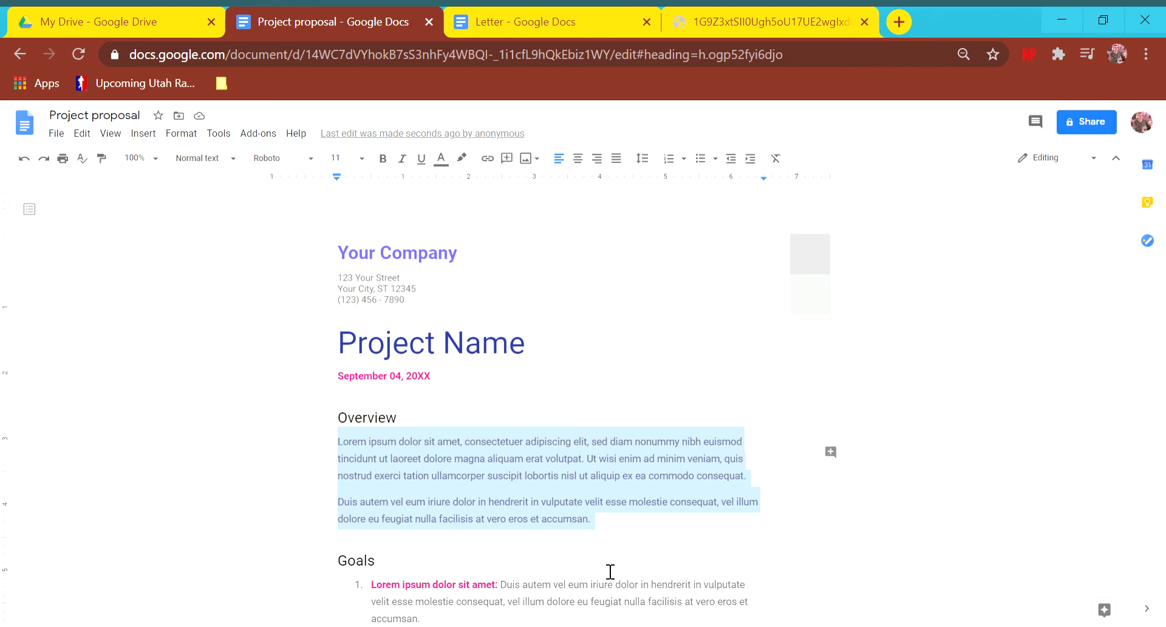
{"action": "mouse_move", "coordinate": [532, 534]}
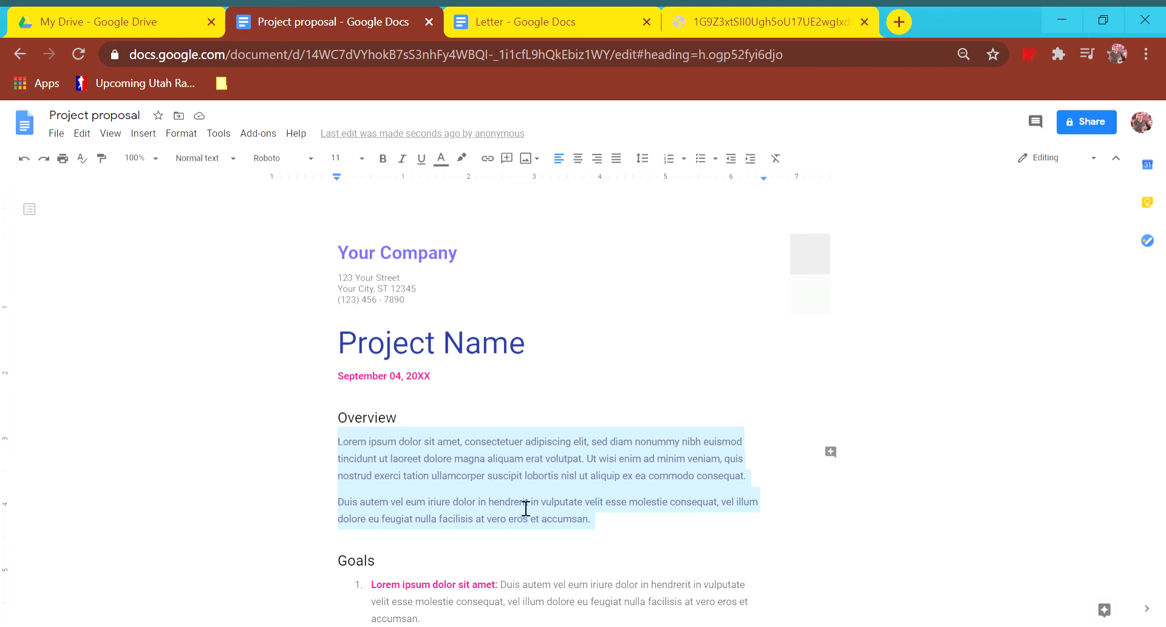
{"action": "mouse_move", "coordinate": [512, 497]}
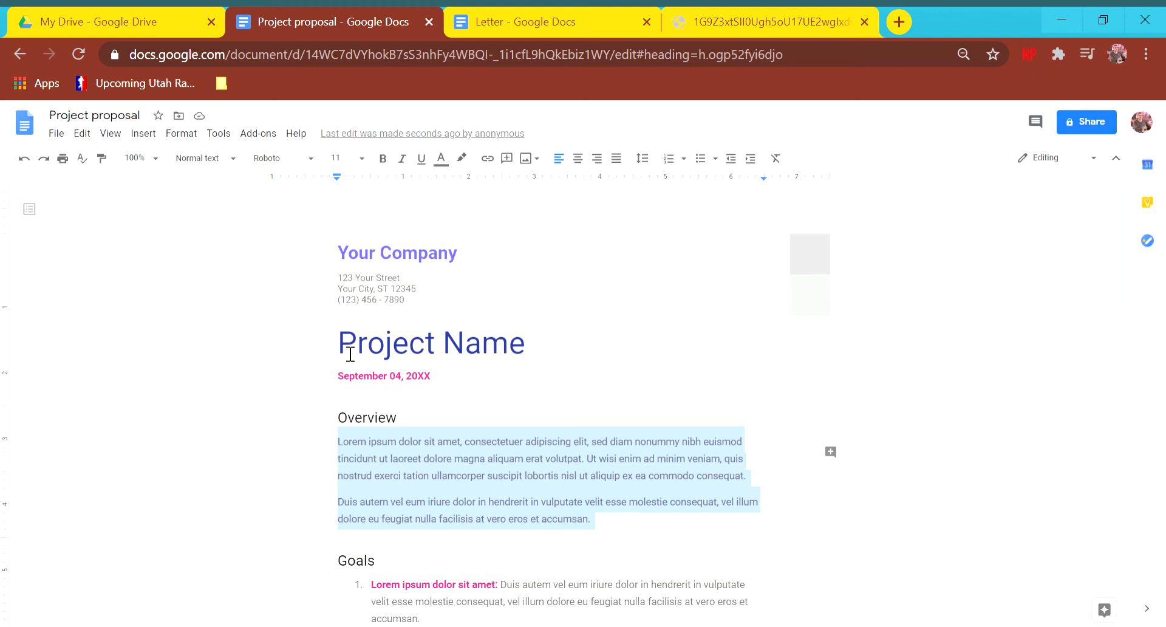
- Fill in company 'GoBeforeGrace Publishing', title 'Sci Fi Novel Series' and date year 2020
{"action": "left_click", "coordinate": [406, 357]}
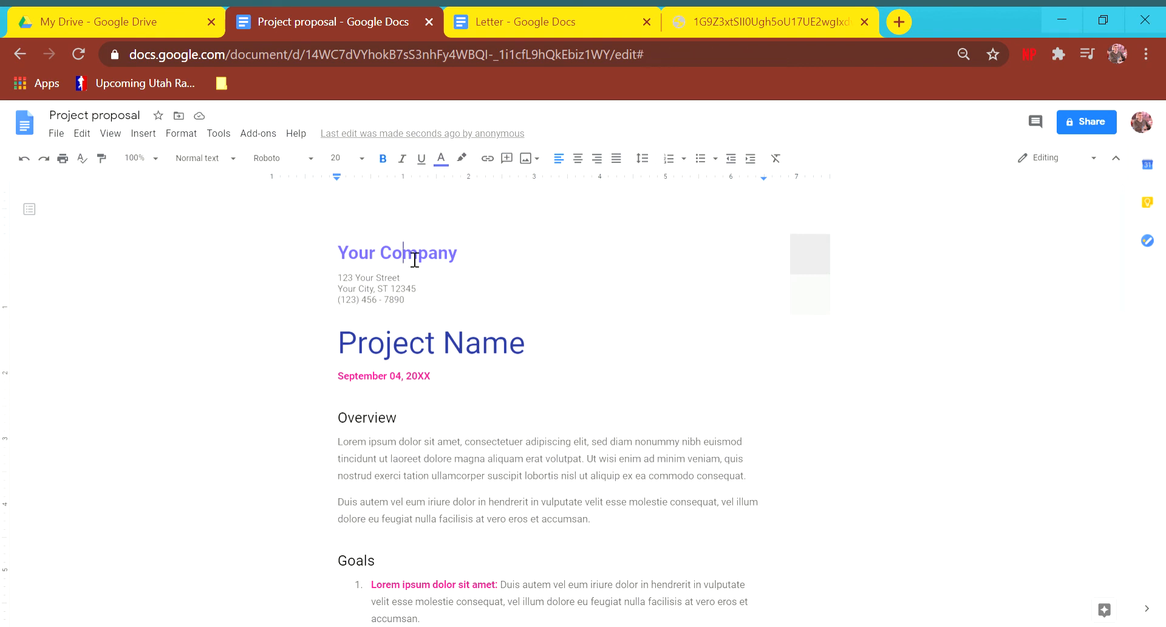
{"action": "double_click", "coordinate": [414, 254]}
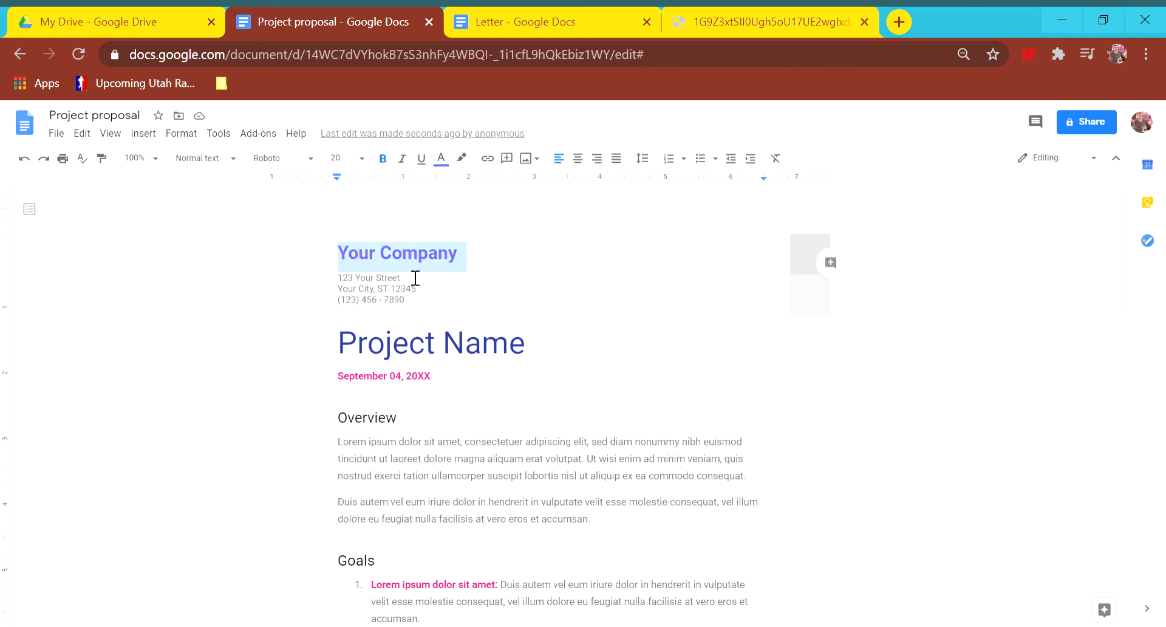
{"action": "double_click", "coordinate": [419, 252]}
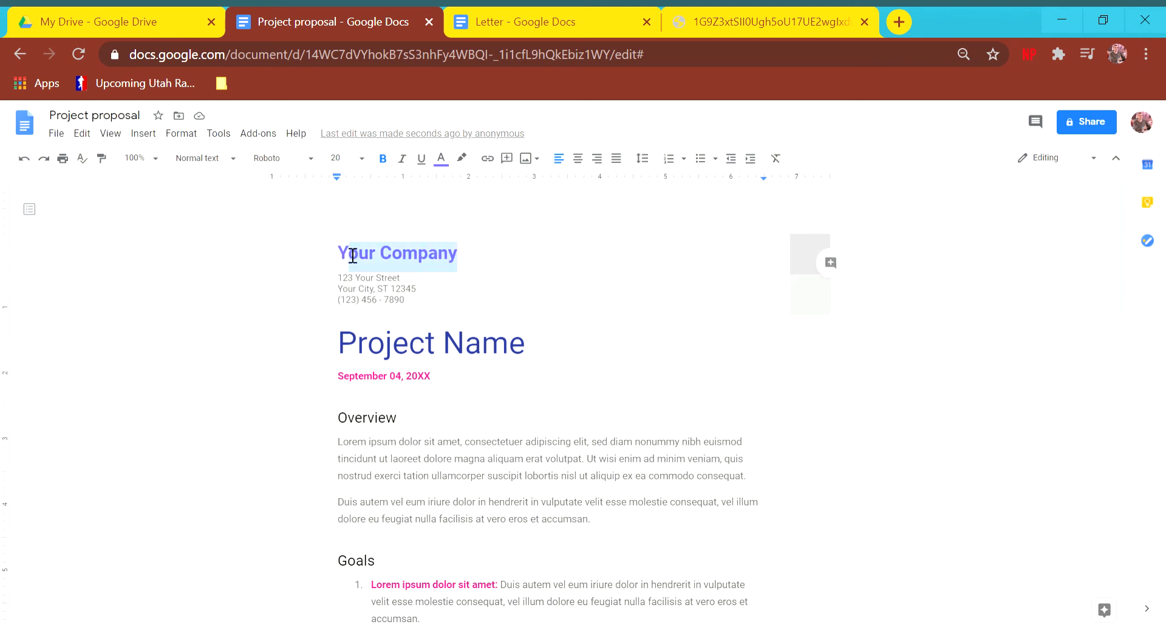
{"action": "type", "text": "GoBi"}
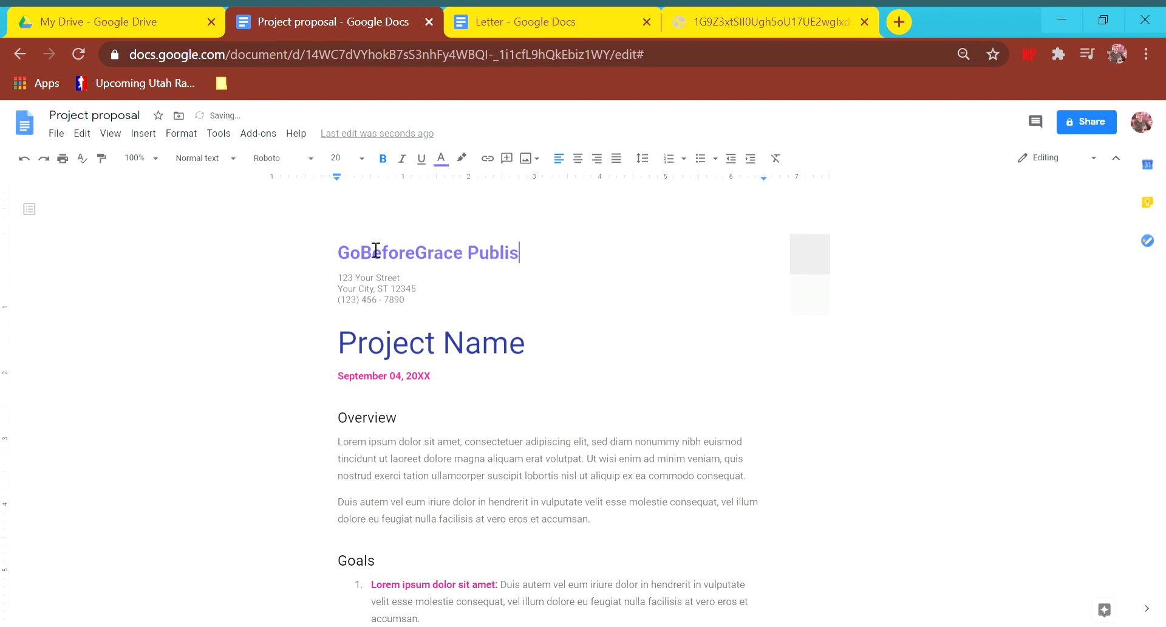
{"action": "type", "text": "hing"}
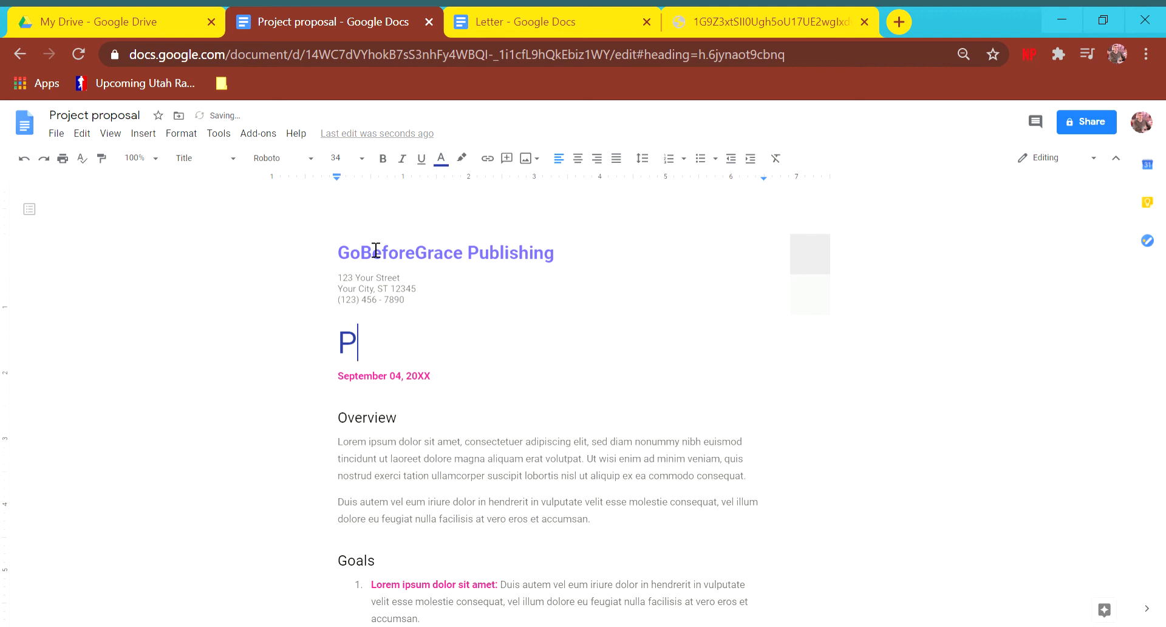
{"action": "key", "text": "Backspace"}
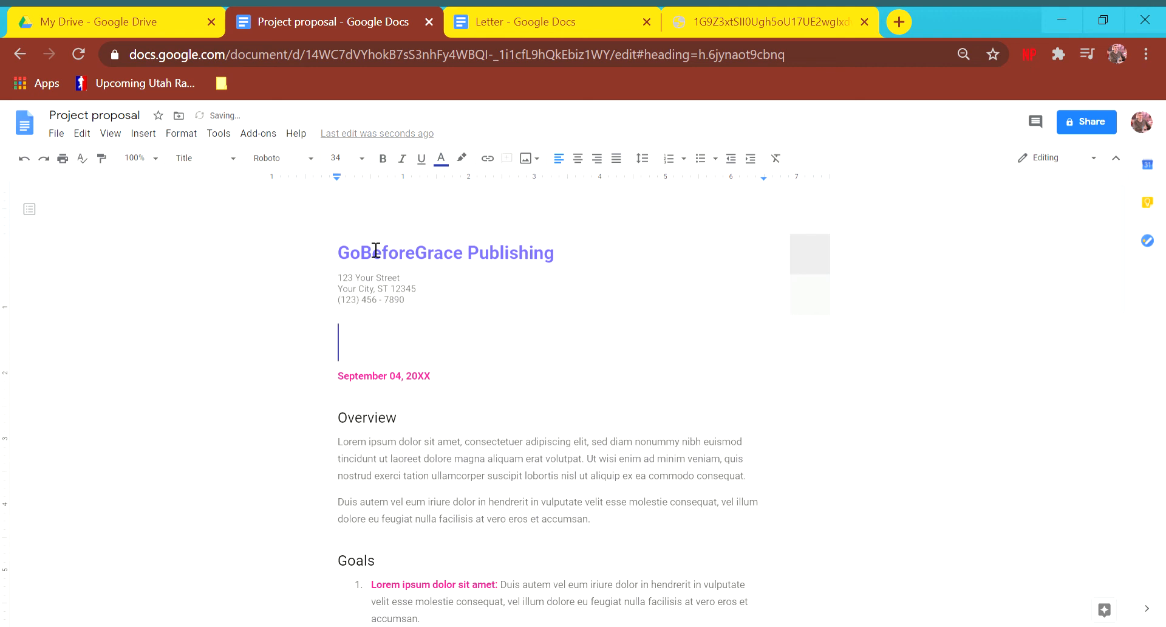
{"action": "type", "text": "Sci Fi Novel Series"}
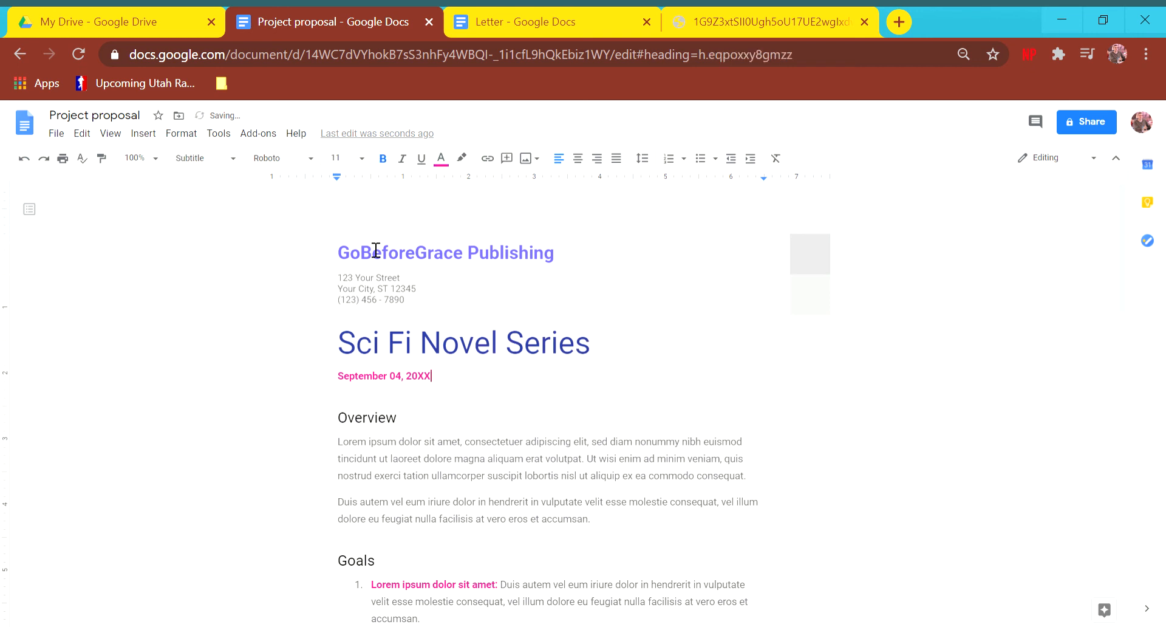
{"action": "type", "text": "2020"}
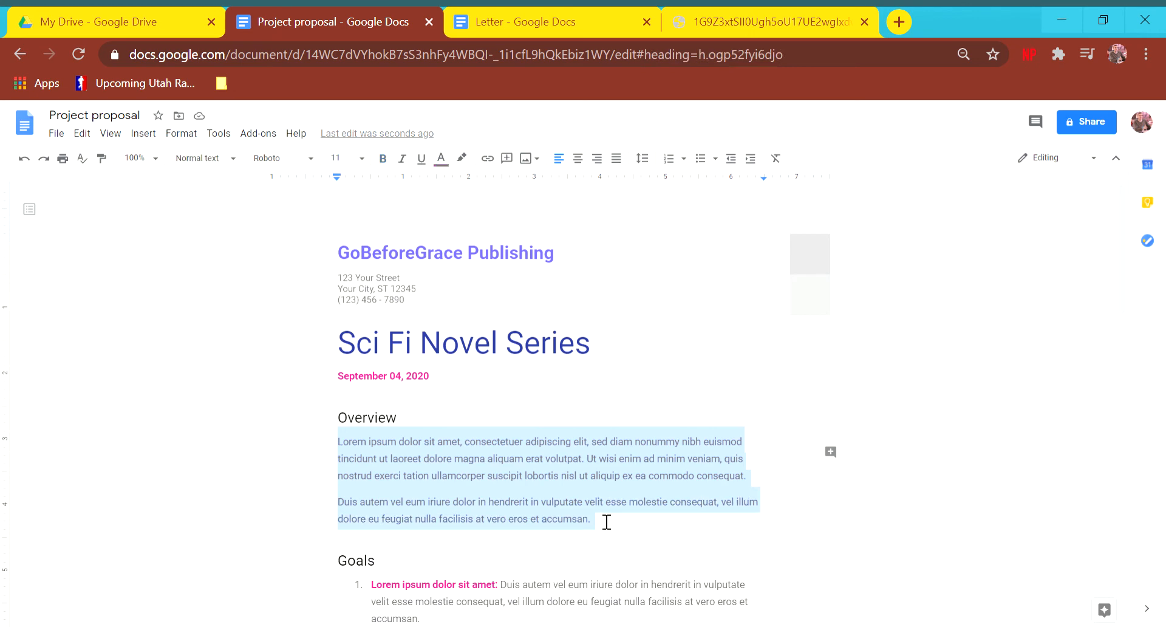
- Scroll to Specifications, draft 'Books in the Shoes We Are Selling', then retitle it 'YouTube Channel Ideas'
{"action": "scroll", "scroll_direction": "down", "scroll_amount": 3}
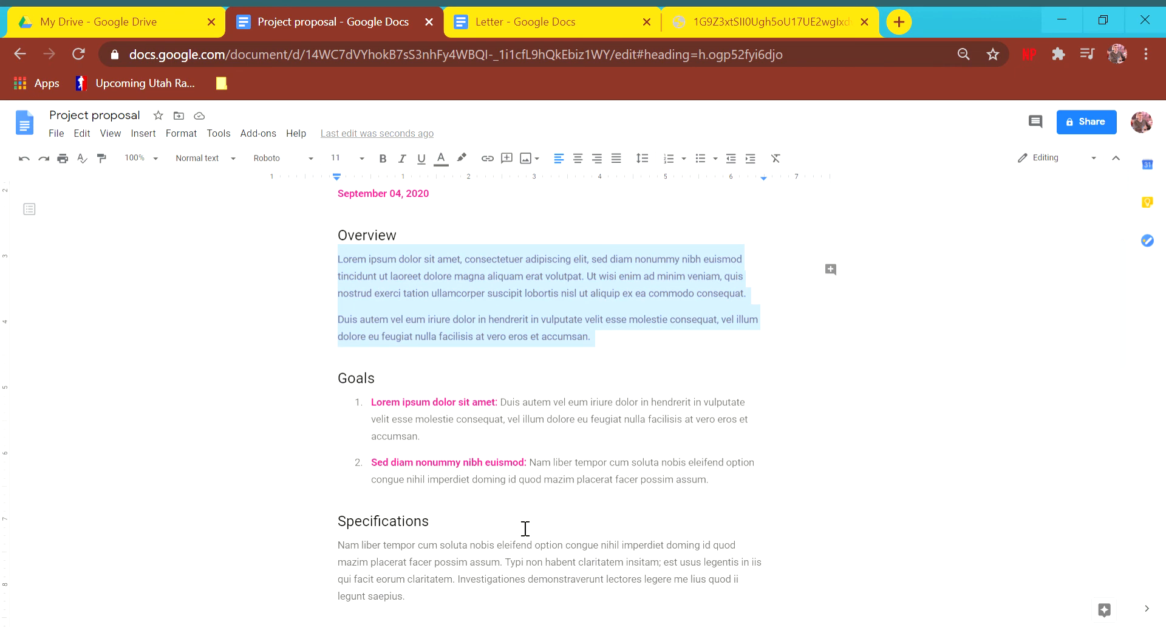
{"action": "scroll", "scroll_direction": "down", "scroll_amount": 3}
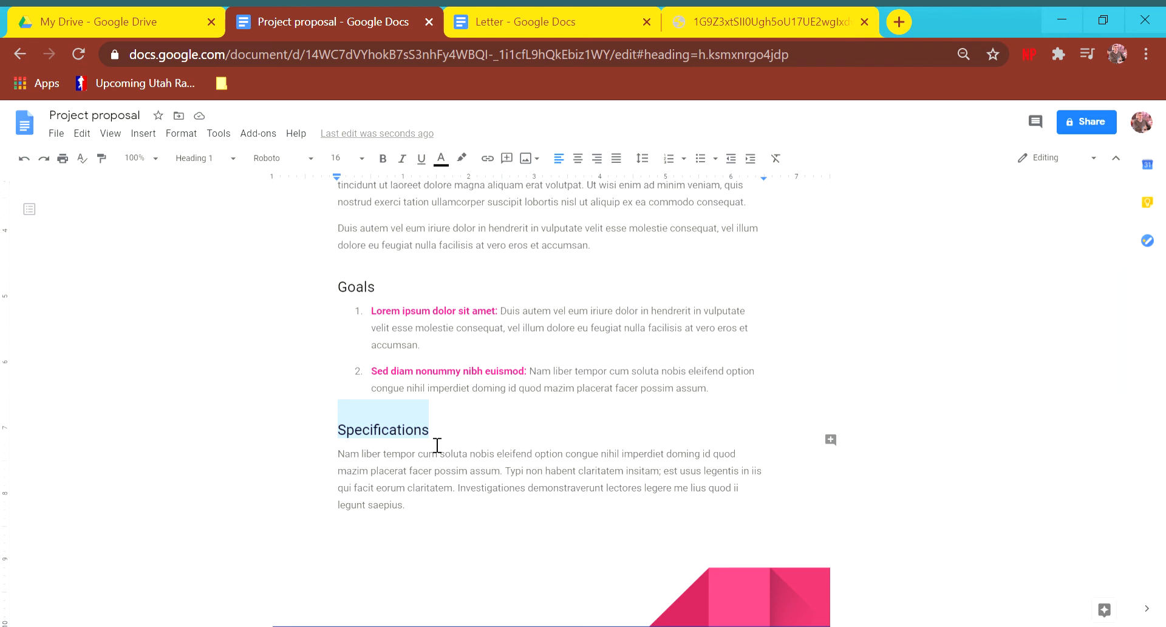
{"action": "type", "text": "Books in th"}
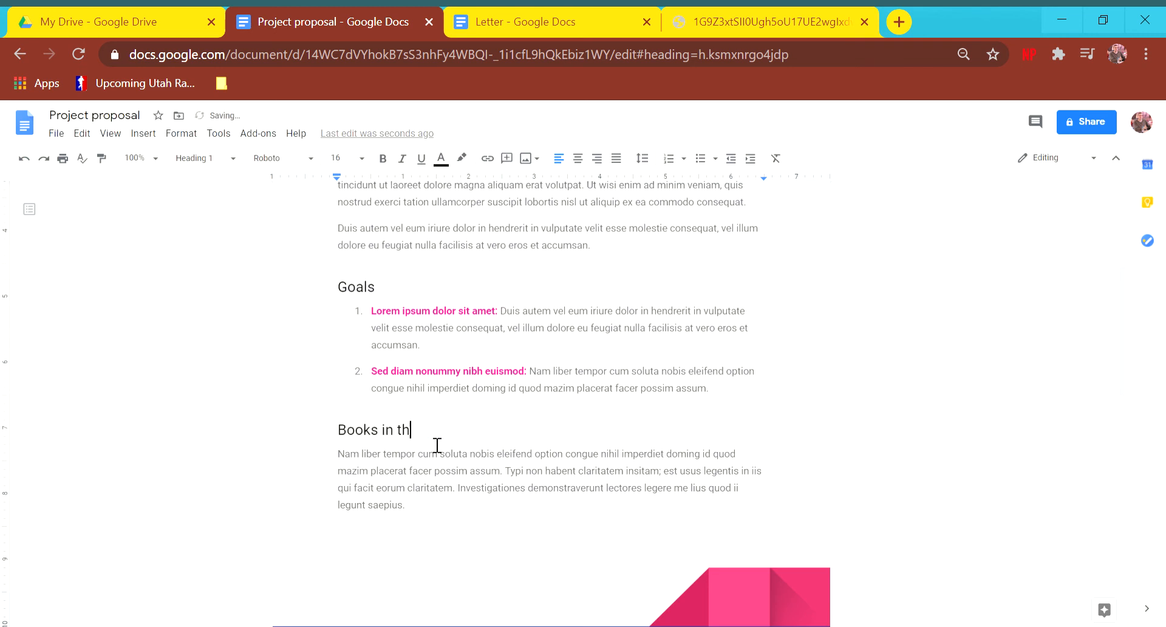
{"action": "type", "text": "e"}
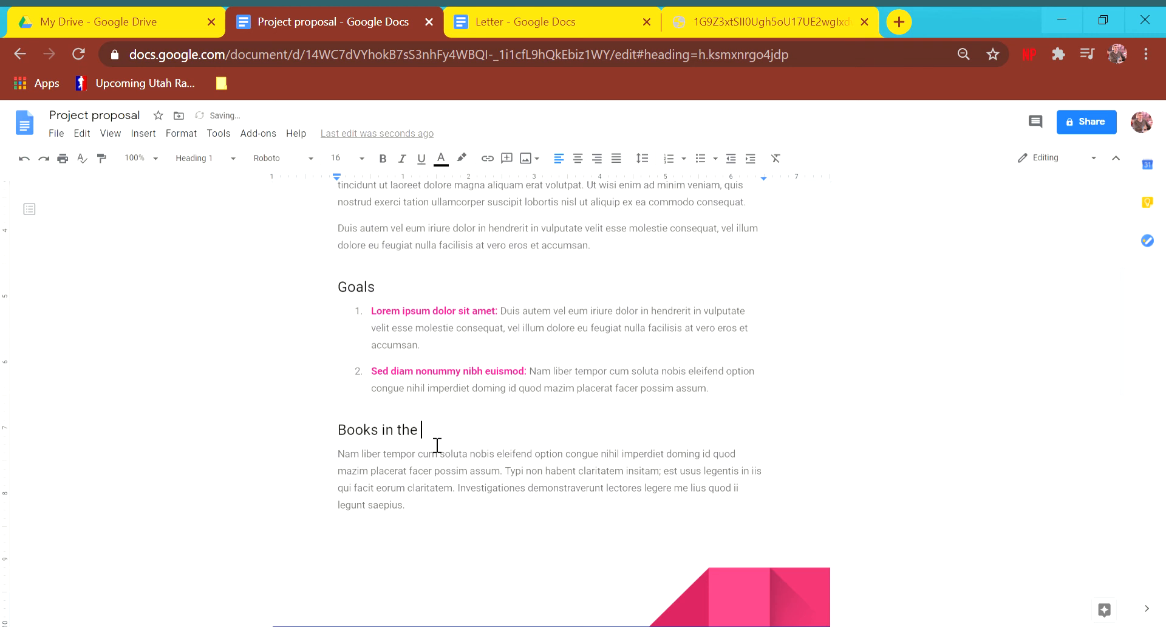
{"action": "type", "text": "Shoes WE A"}
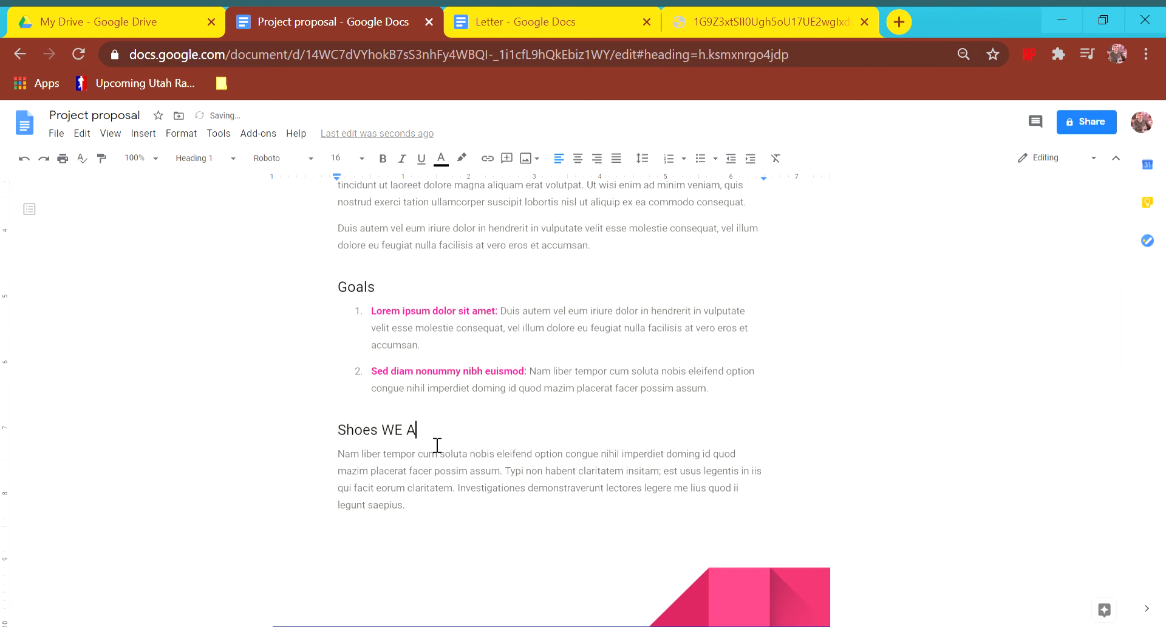
{"action": "type", "text": "re Sel"}
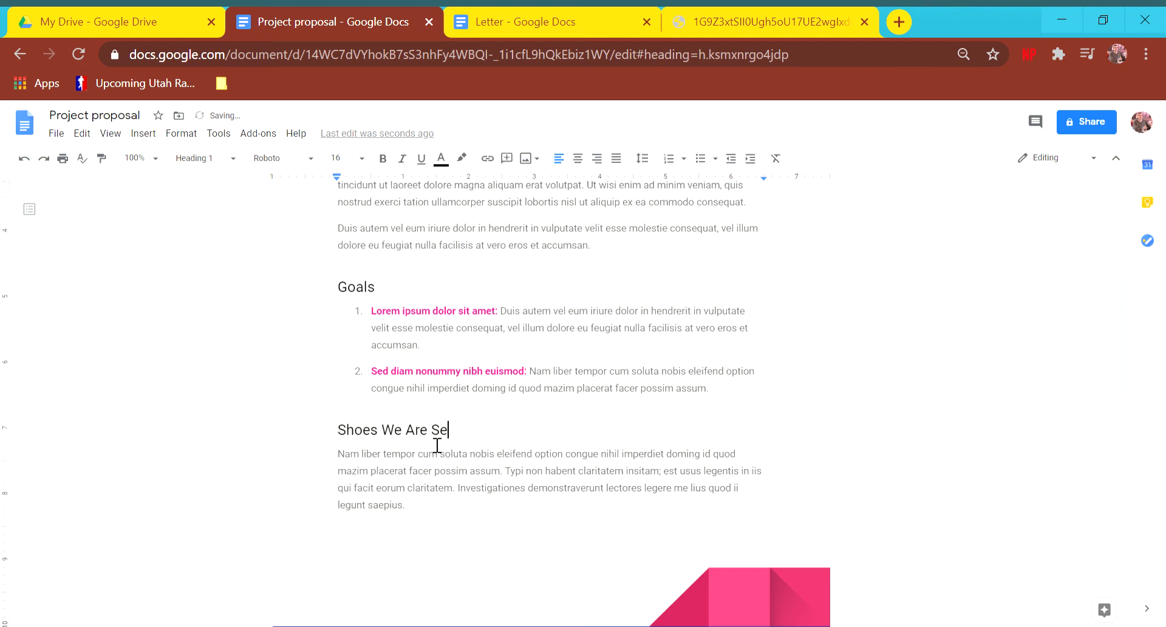
{"action": "type", "text": "lli"}
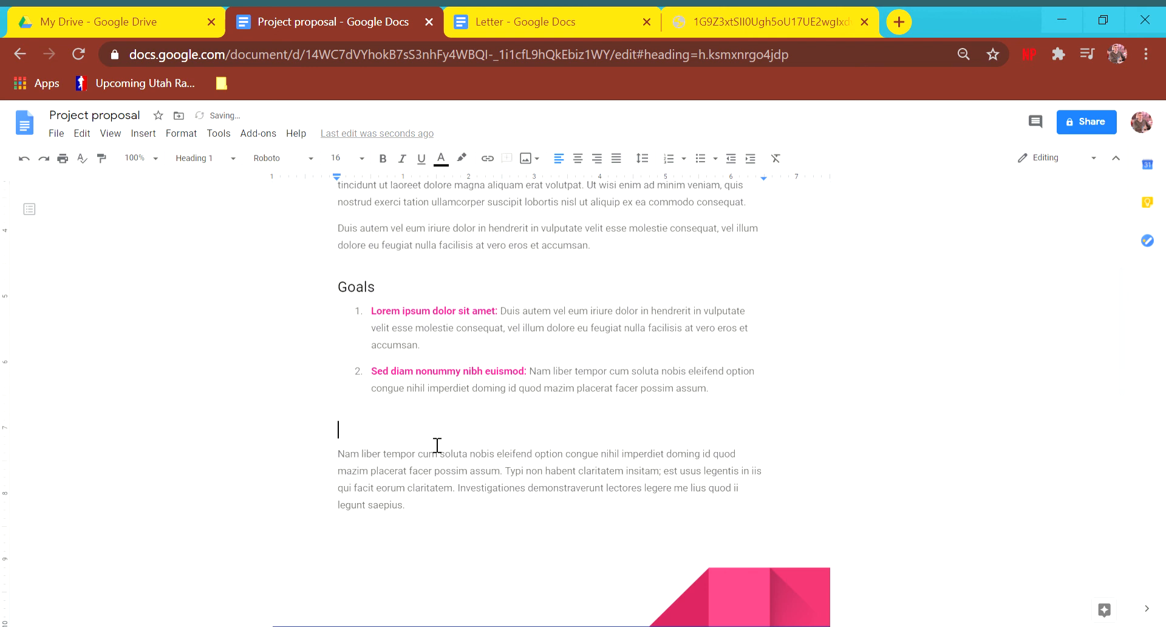
{"action": "type", "text": "YouTube"}
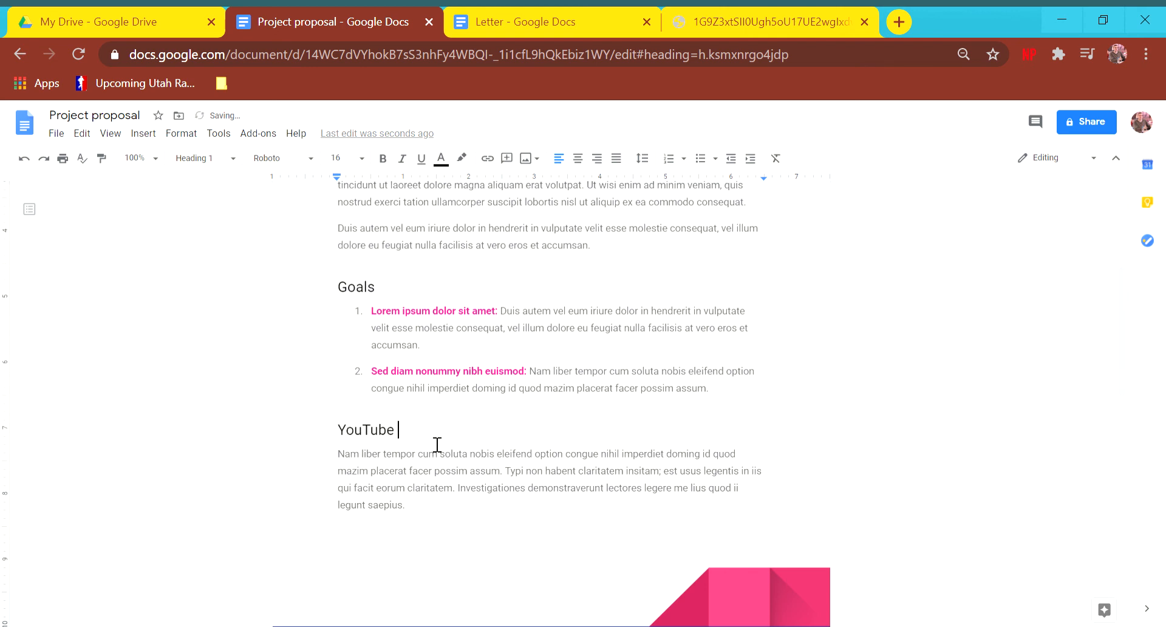
{"action": "type", "text": "Channel Ideas"}
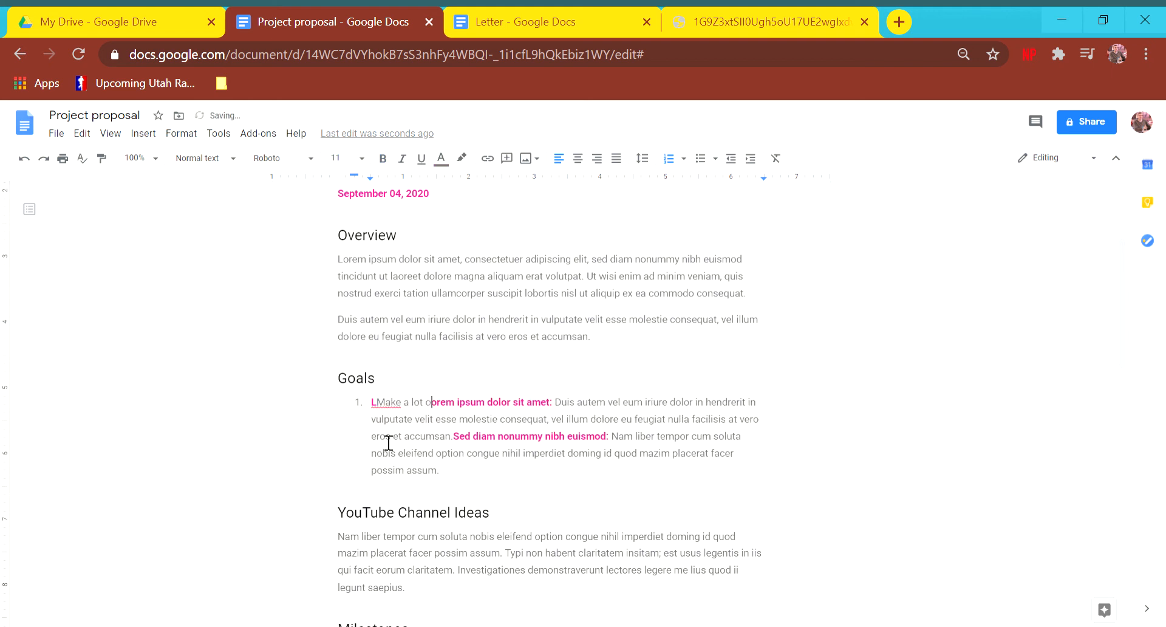
- Complete the goal 'Make a lot of money' and select the Overview placeholder paragraphs
{"action": "type", "text": "money"}
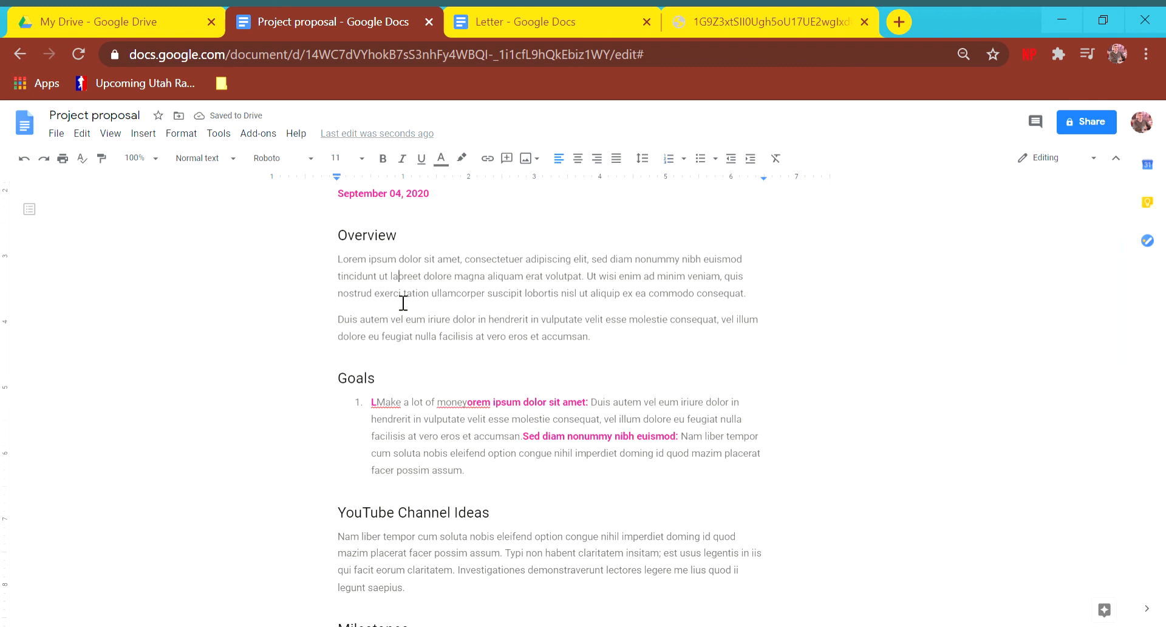
{"action": "left_click_drag", "start_coordinate": [338, 258], "coordinate": [590, 335]}
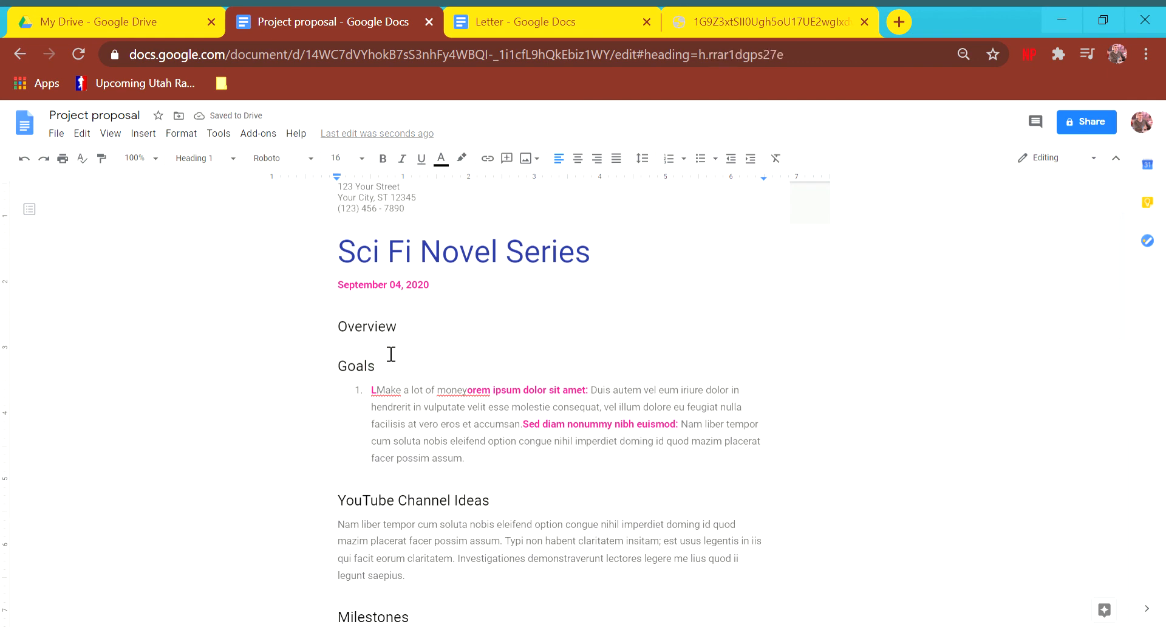
{"action": "scroll", "scroll_direction": "down", "scroll_amount": 3}
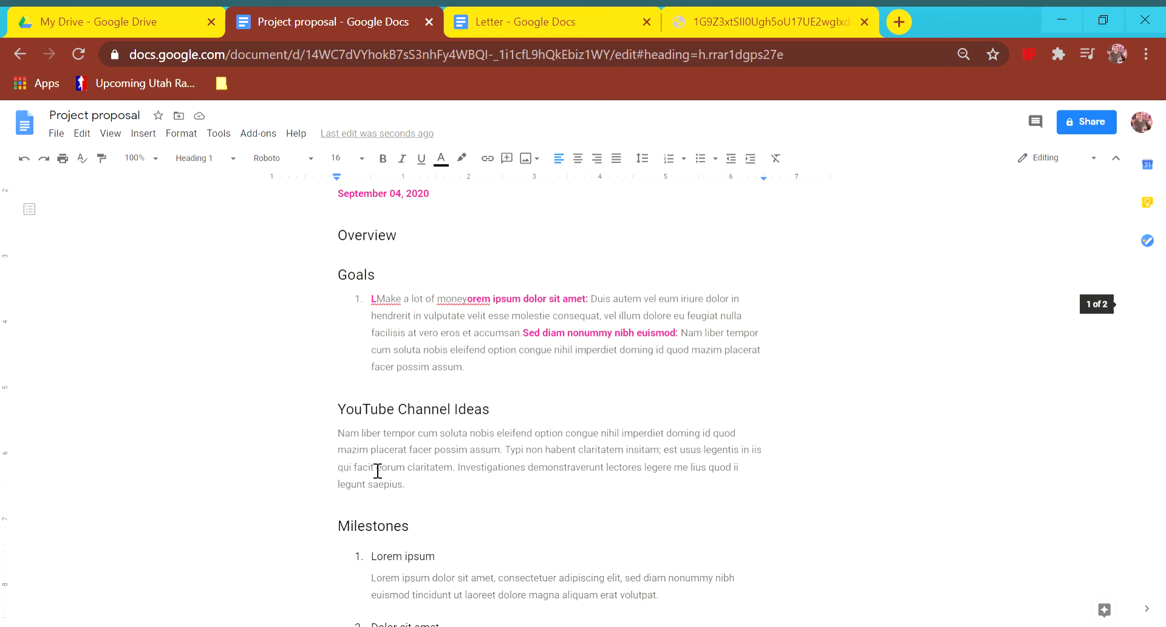
{"action": "scroll", "scroll_direction": "down", "scroll_amount": 3}
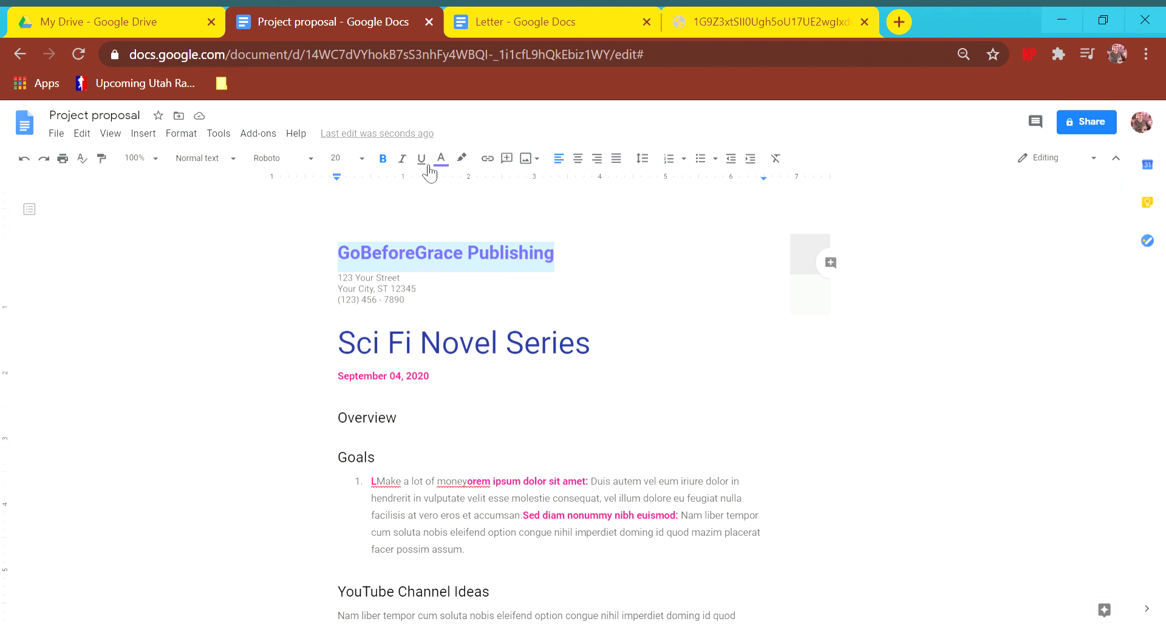
- Apply a gold text colour to 'GoBeforeGrace Publishing' and deselect to check it
{"action": "left_click", "coordinate": [441, 158]}
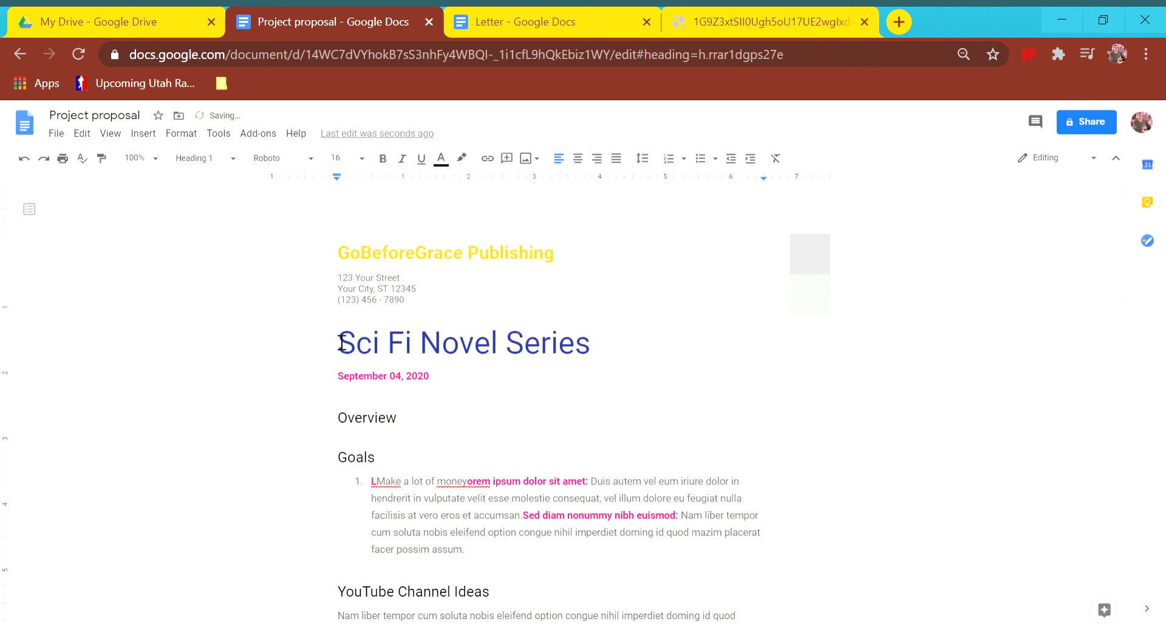
{"action": "scroll", "scroll_direction": "down", "scroll_amount": 3}
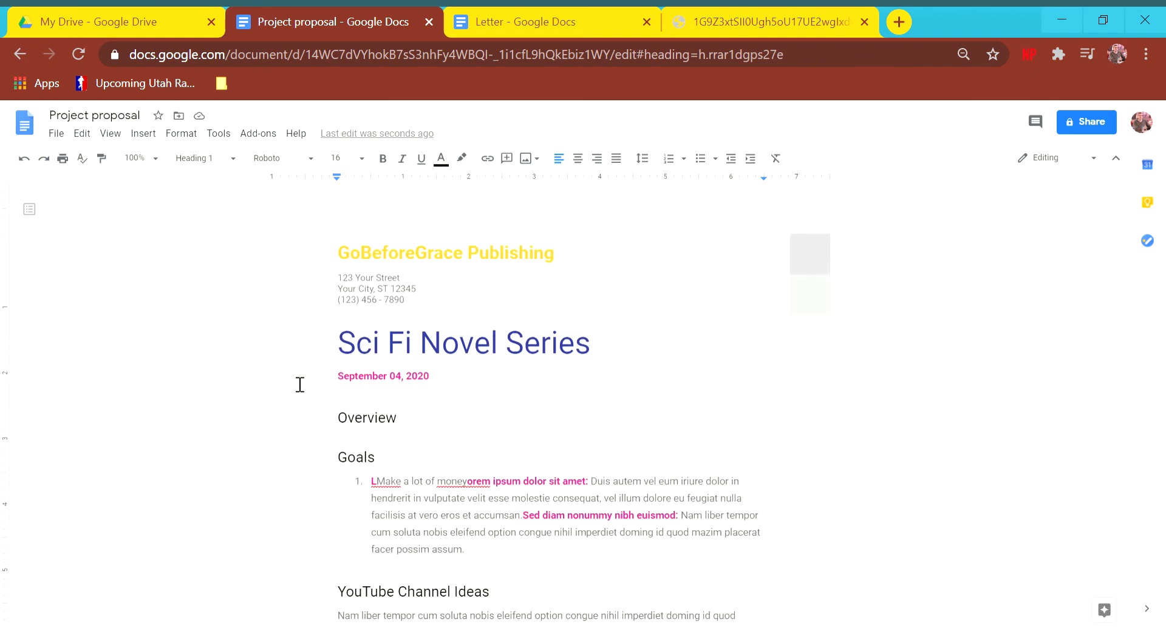
{"action": "mouse_move", "coordinate": [357, 383]}
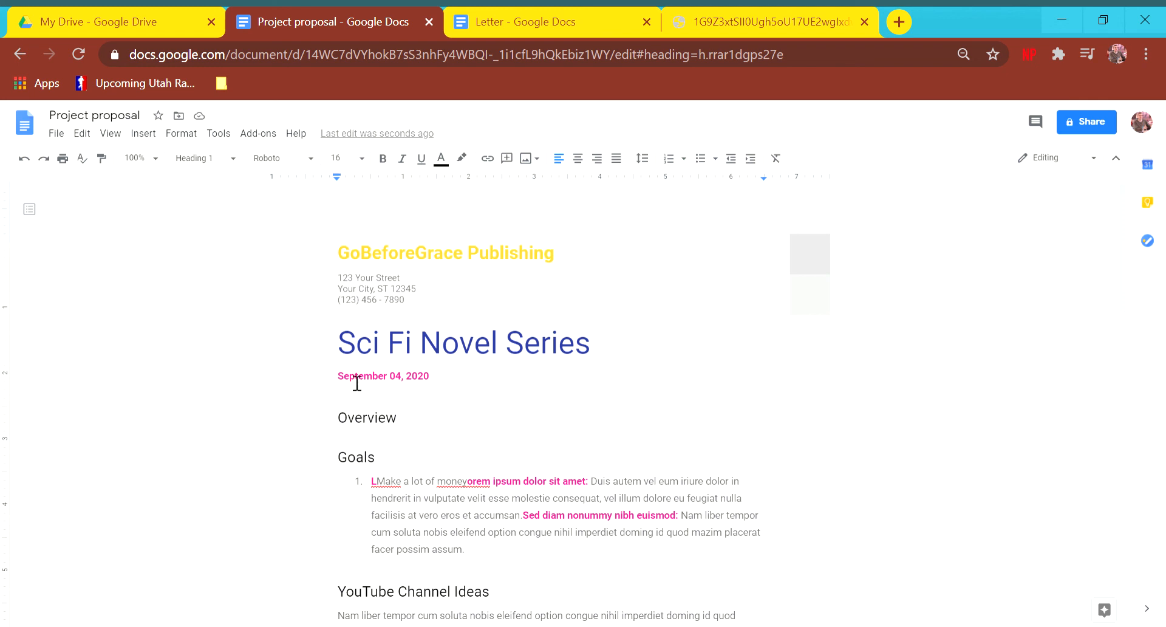
{"action": "left_click", "coordinate": [422, 406]}
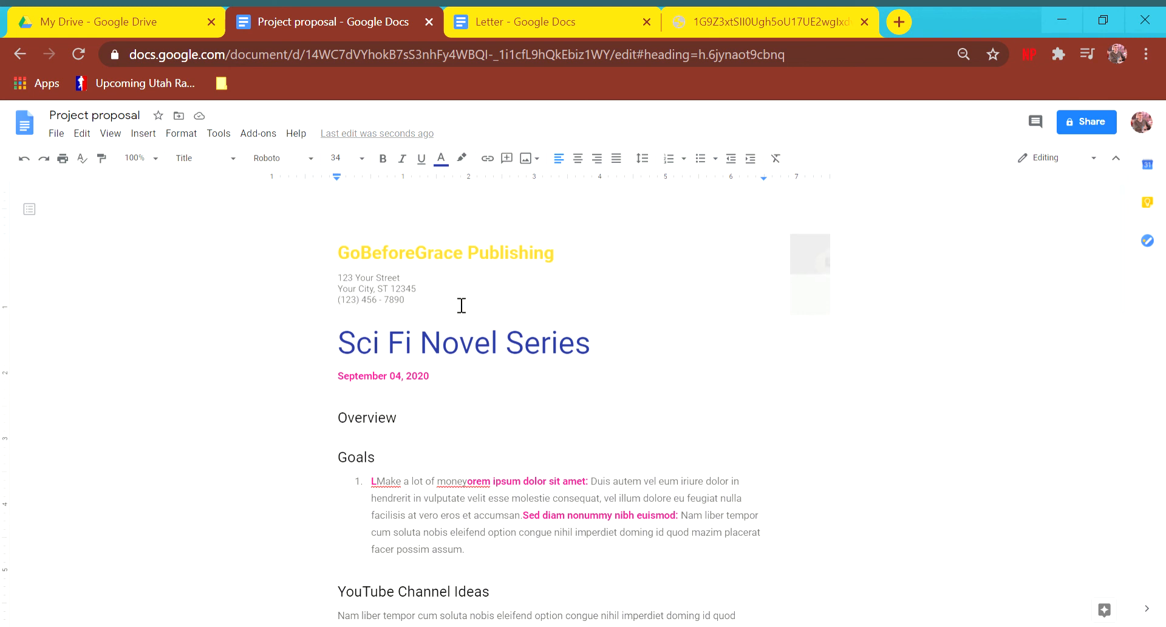
{"action": "mouse_move", "coordinate": [479, 296]}
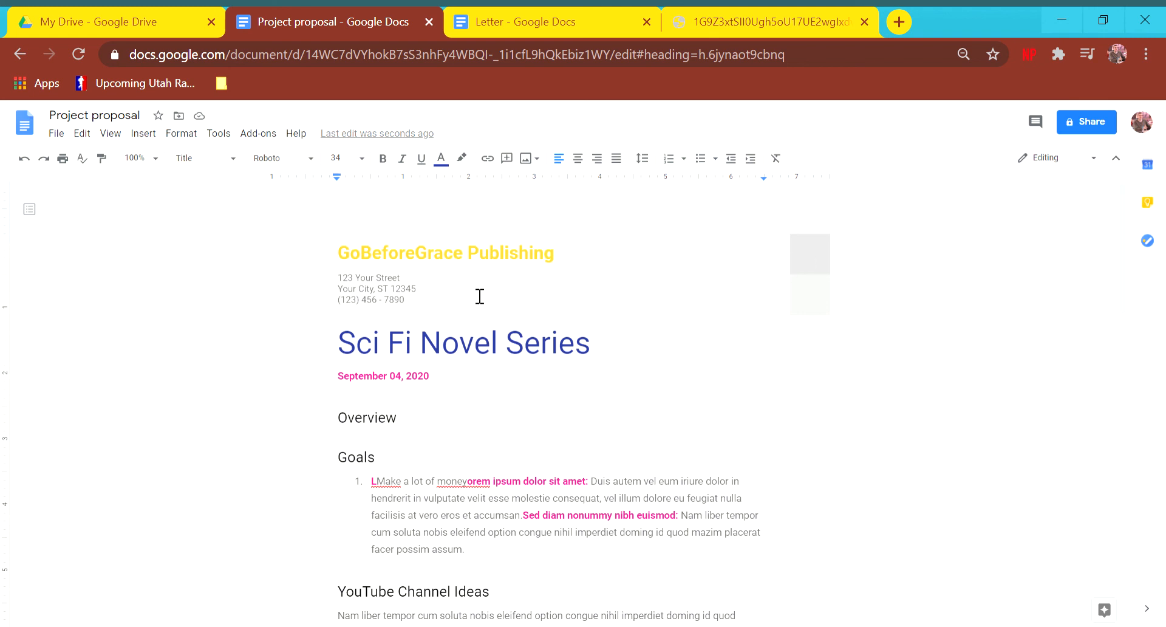
{"action": "mouse_move", "coordinate": [427, 316]}
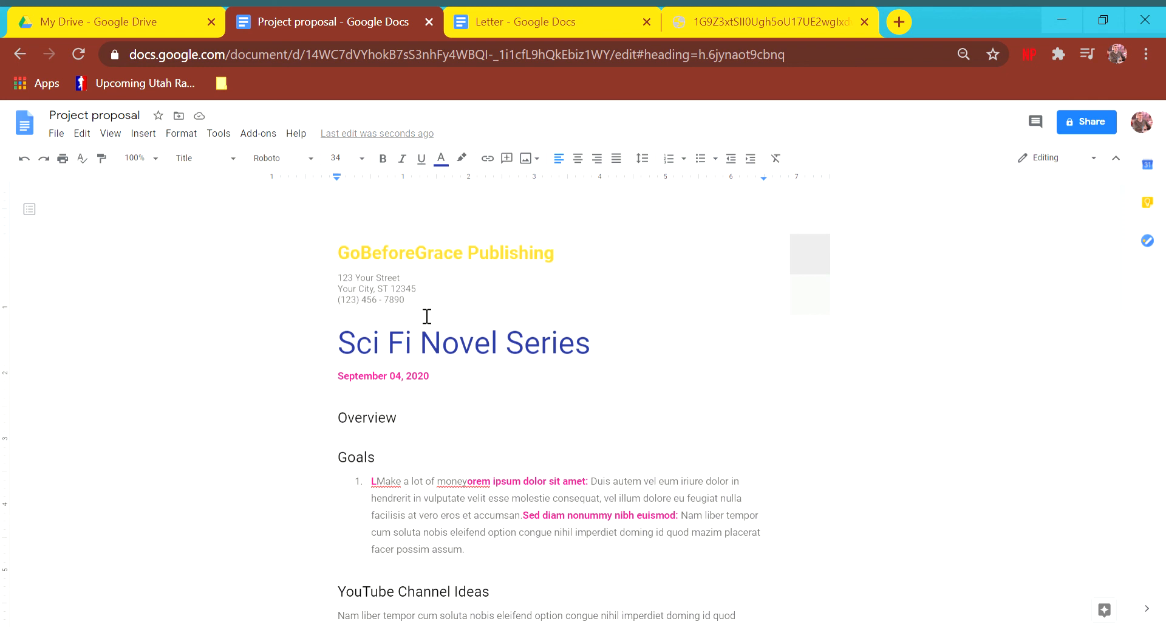
{"action": "mouse_move", "coordinate": [1078, 128]}
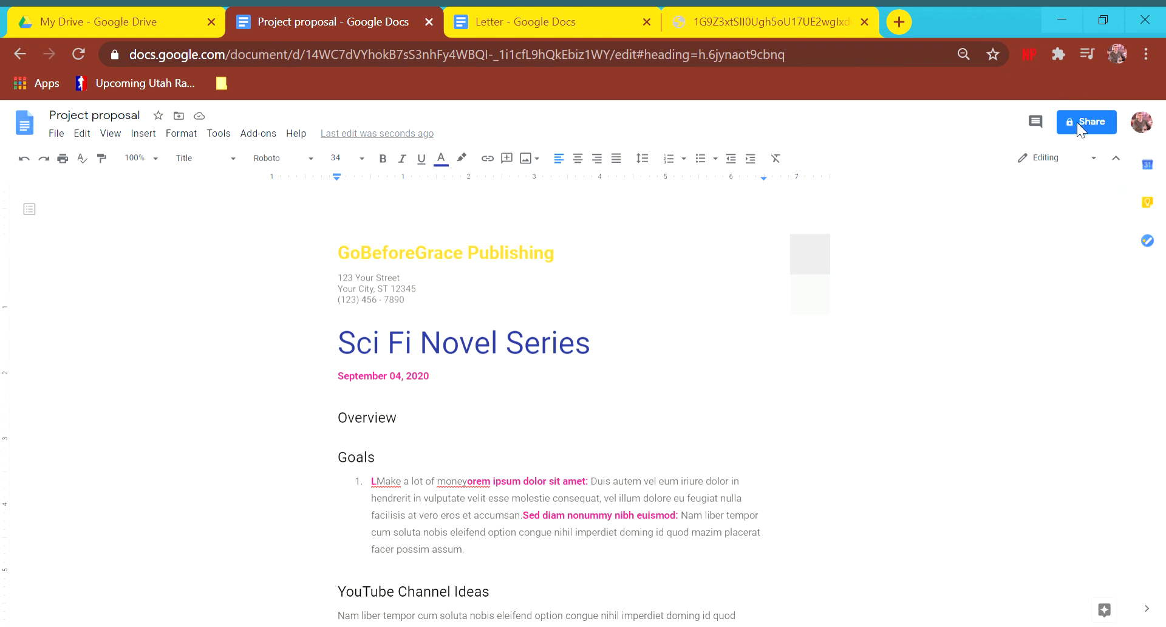